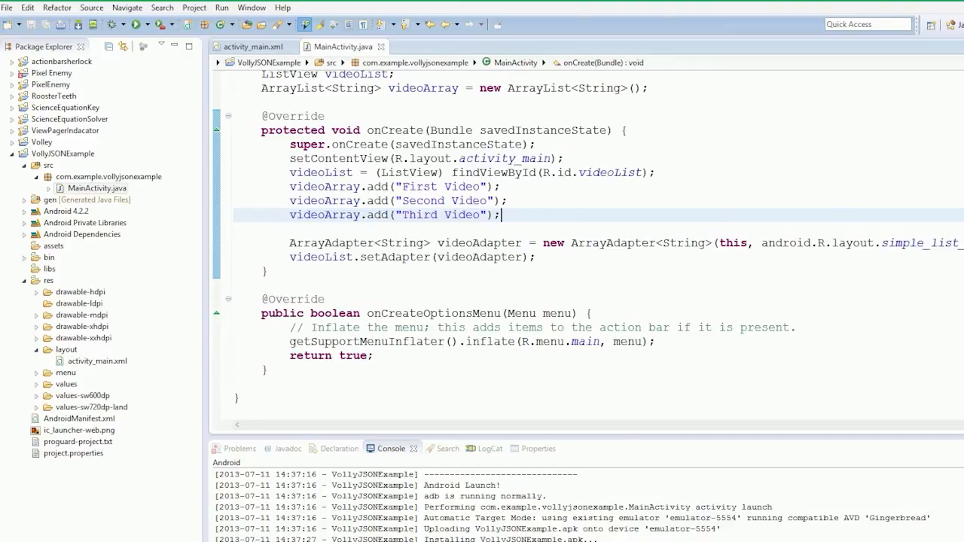
Delete the three hardcoded videoArray.add lines and leave a blank line after setAdapter(videoAdapter).
{"action": "left_click_drag", "start_coordinate": [289, 187], "coordinate": [501, 214]}
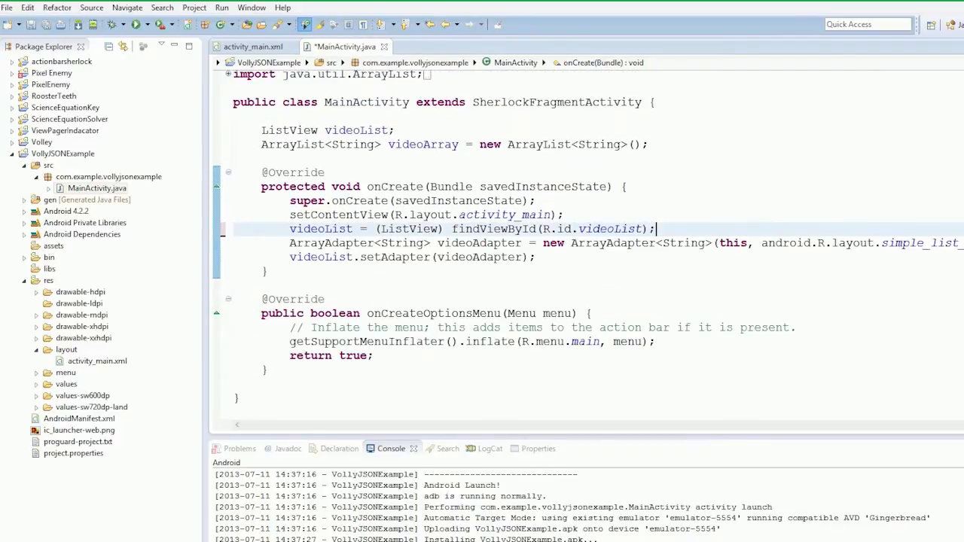
{"action": "key", "text": "ctrl+s"}
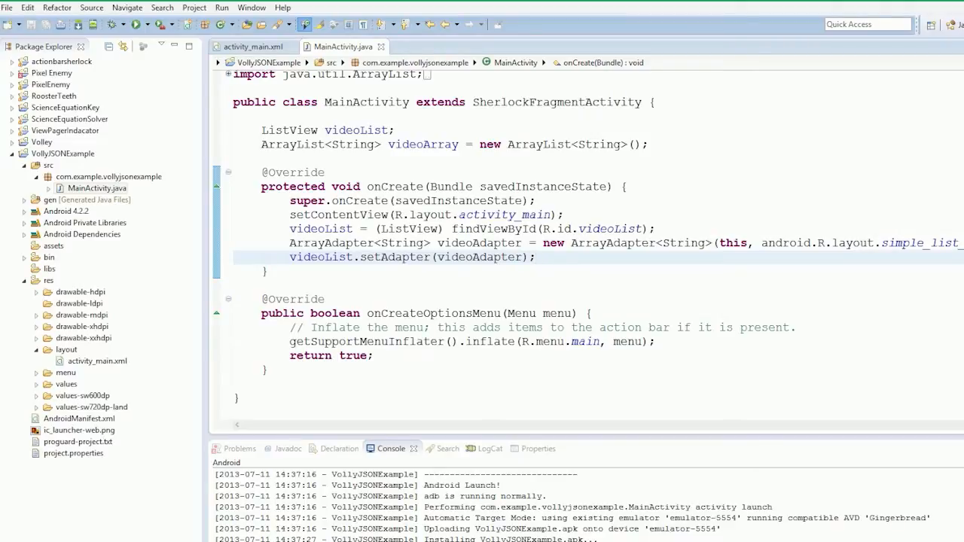
{"action": "left_click", "coordinate": [535, 256]}
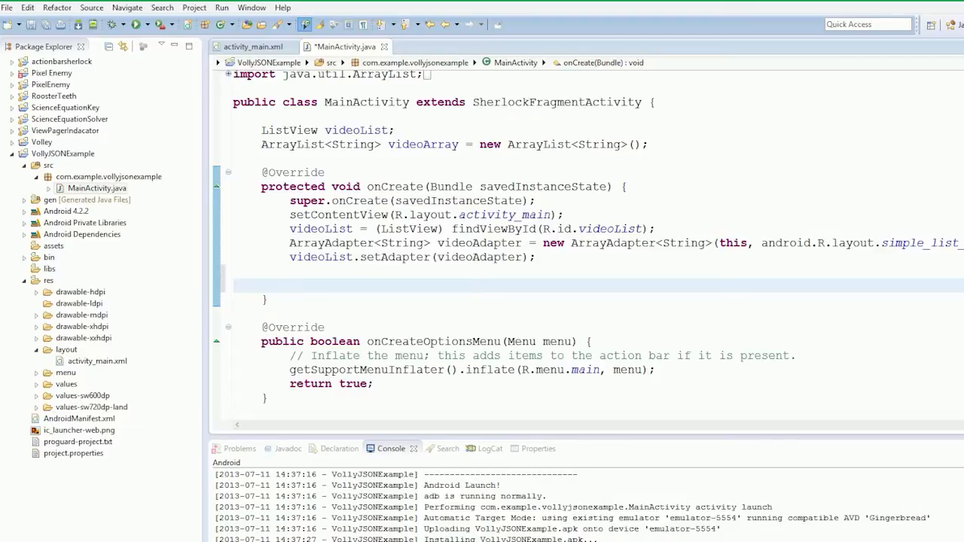
Add RequestQueue rq = Volley.newRequestQueue(this); on a new line in onCreate.
{"action": "key", "text": "ctrl+s"}
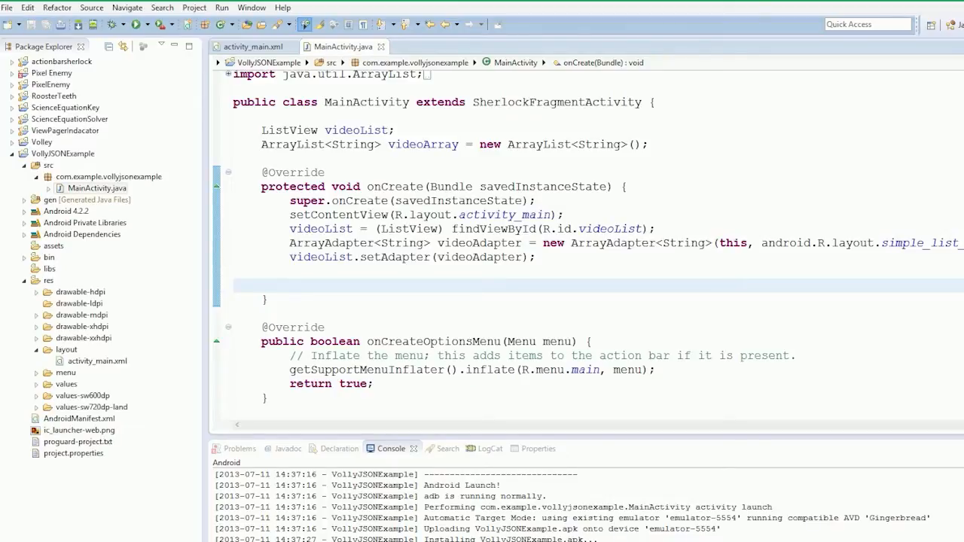
{"action": "type", "text": "Requ"}
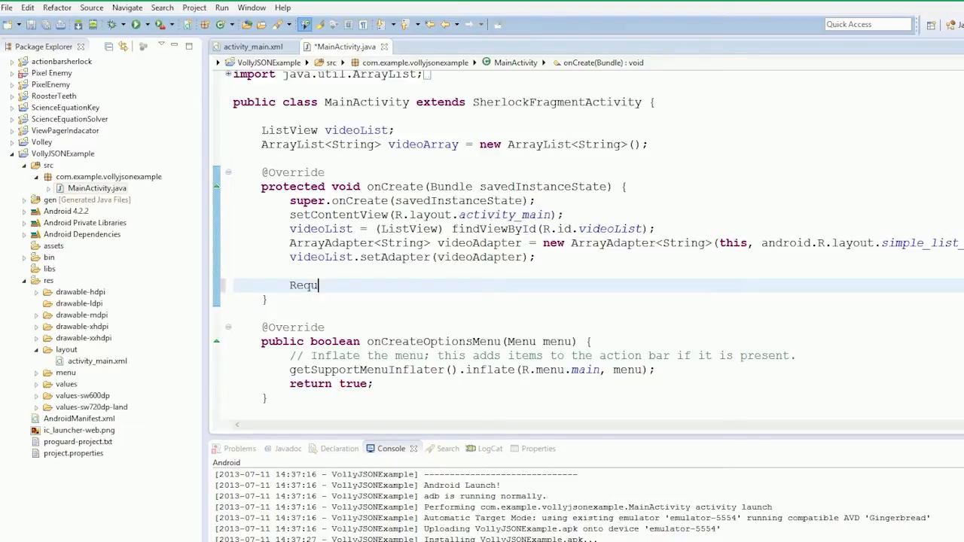
{"action": "type", "text": "estQu"}
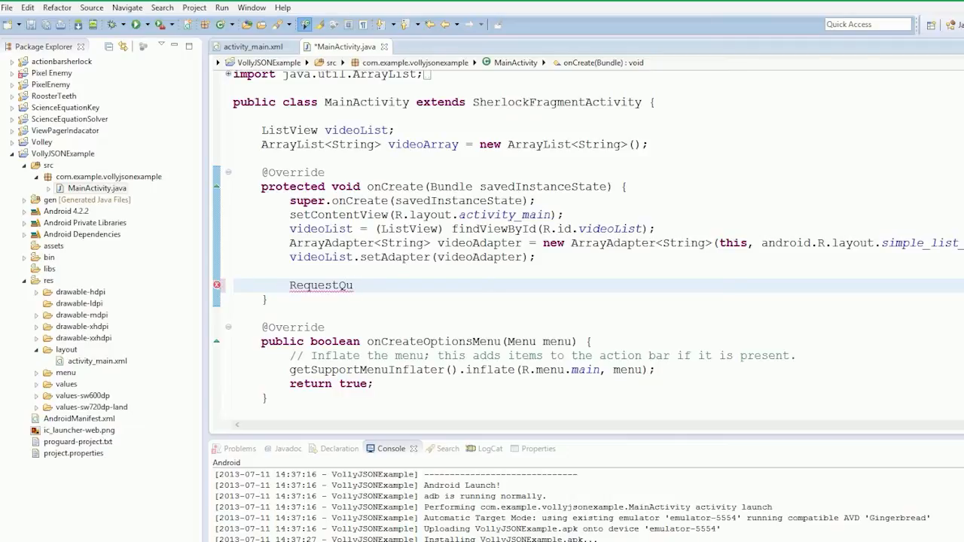
{"action": "type", "text": "eue"}
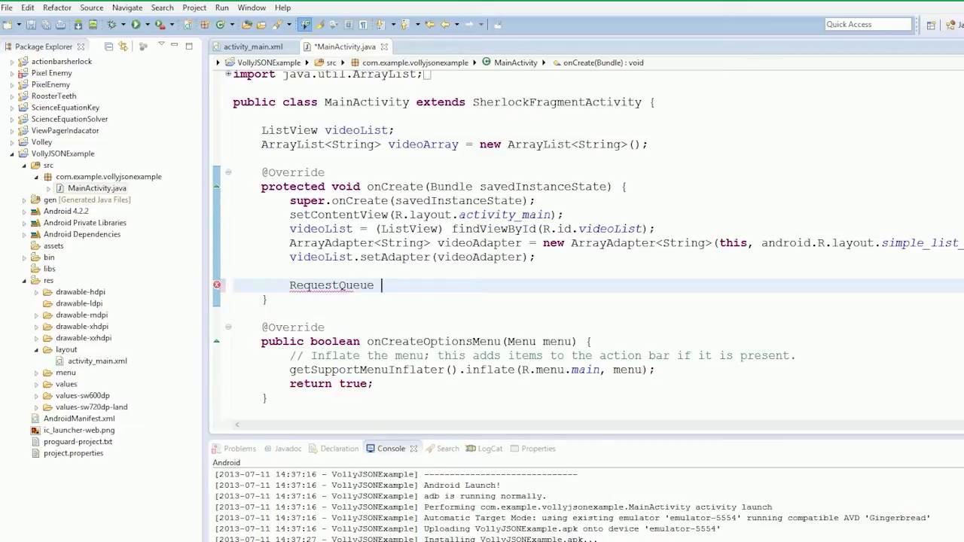
{"action": "type", "text": "rq ="}
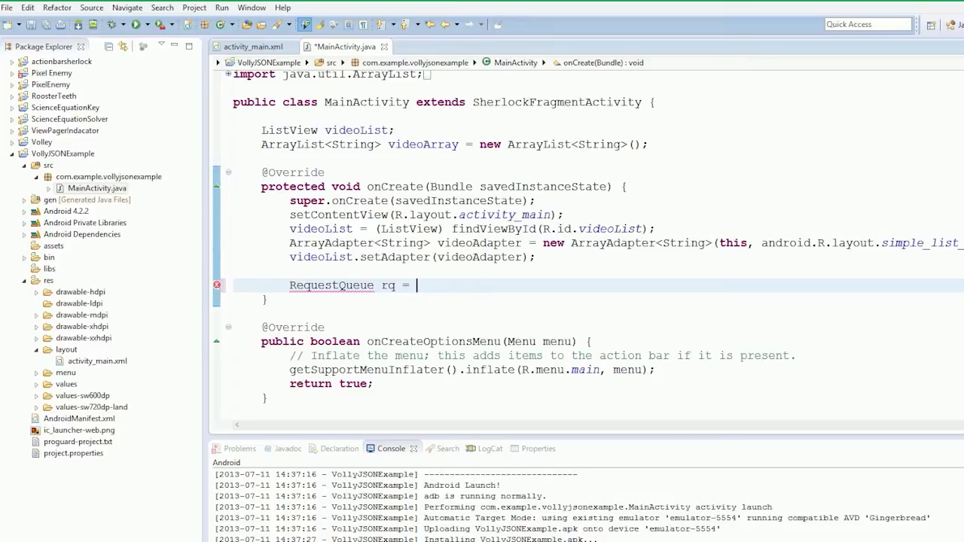
{"action": "type", "text": "Volley.newRequestQueue(this);"}
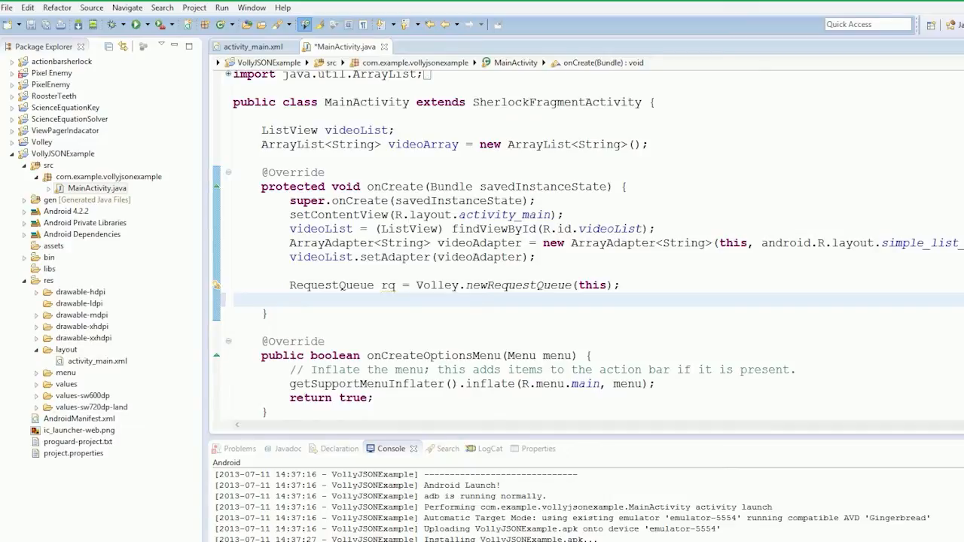
Declare JsonObjectRequest jsonRequest = new JsonObjectRequest(); below the request queue.
{"action": "type", "text": "r"}
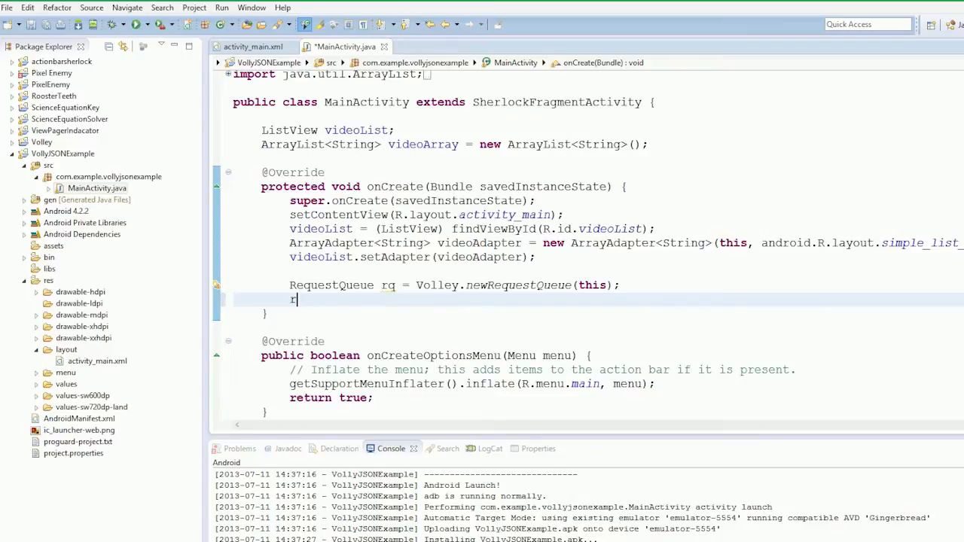
{"action": "key", "text": "BackSpace"}
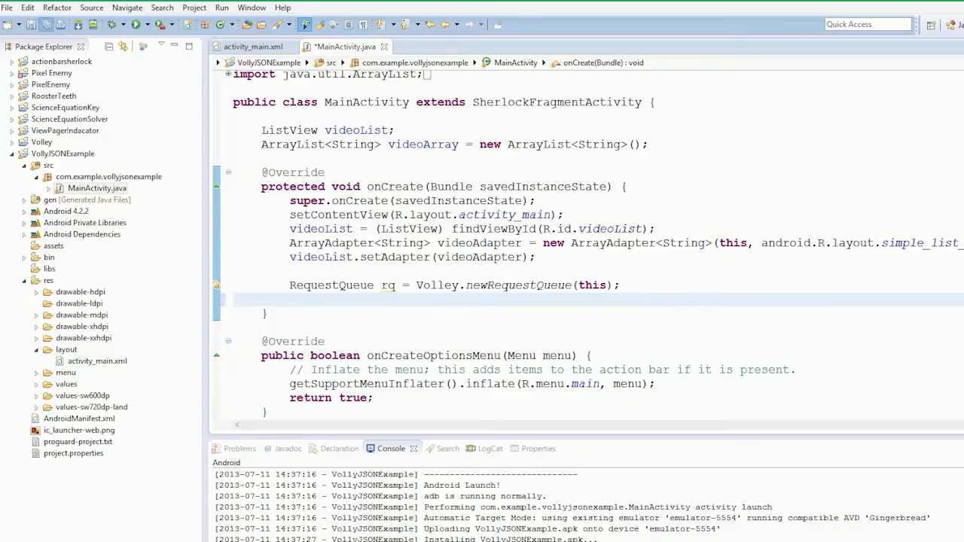
{"action": "type", "text": "J"}
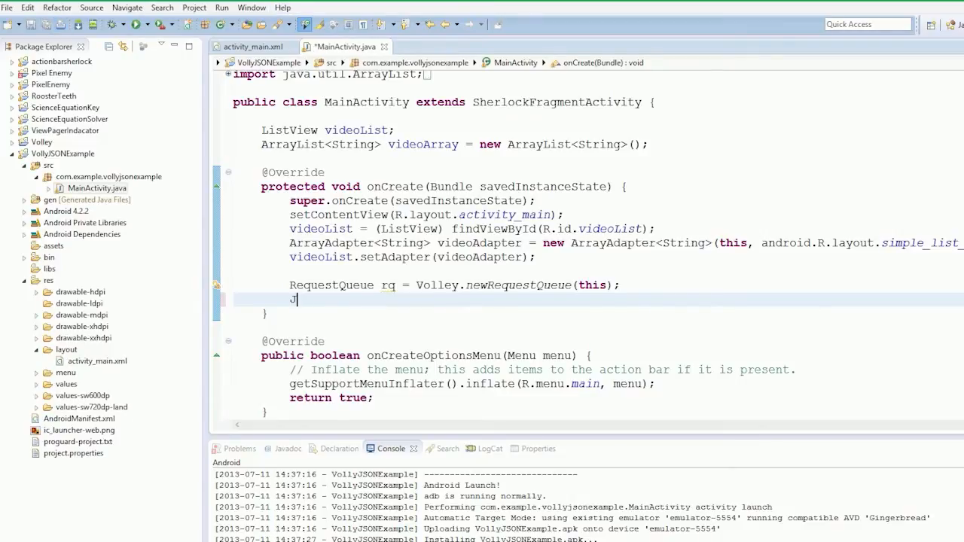
{"action": "type", "text": "sonR"}
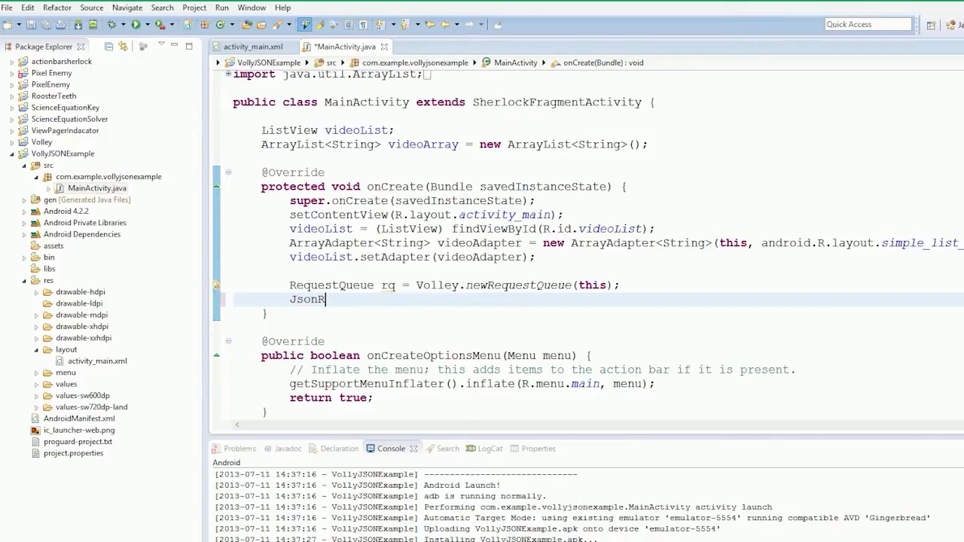
{"action": "type", "text": "equest"}
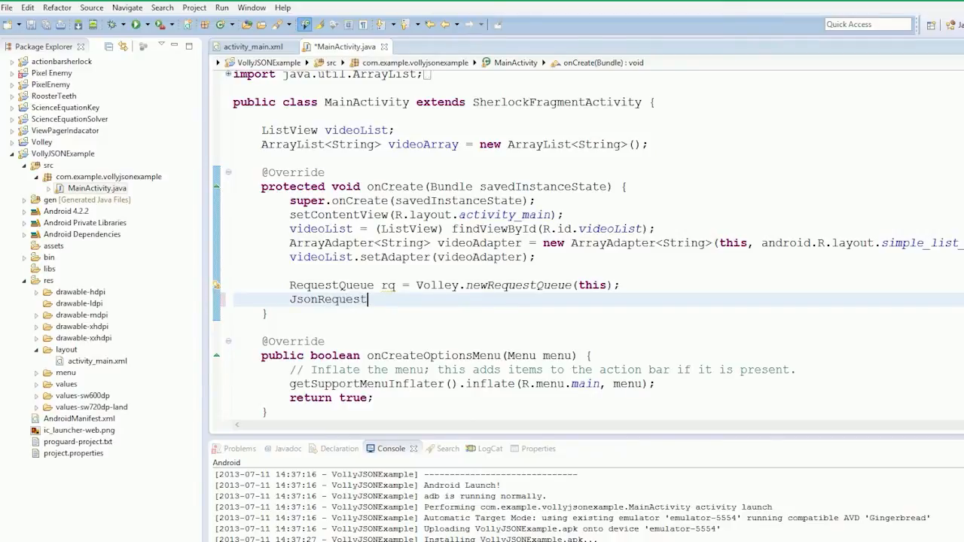
{"action": "type", "text": "js"}
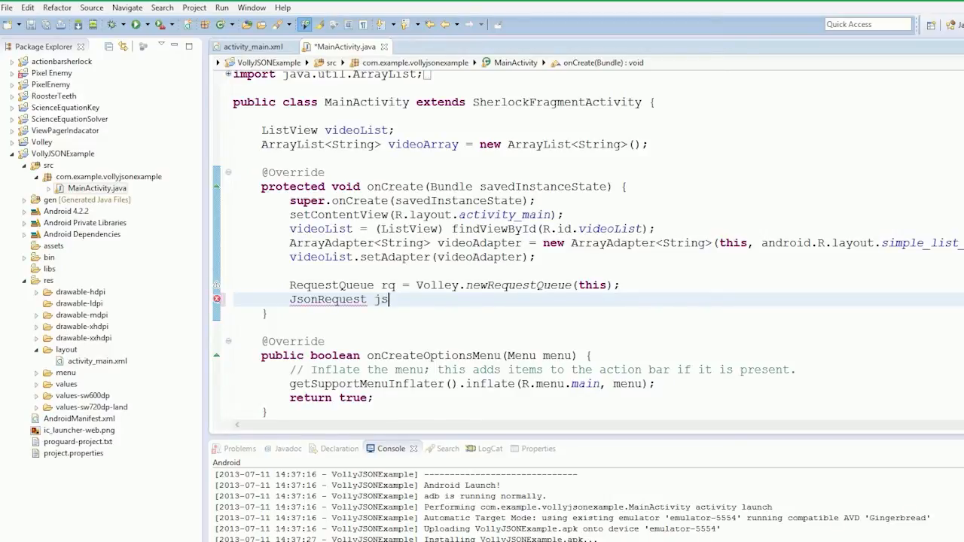
{"action": "type", "text": "onRqu"}
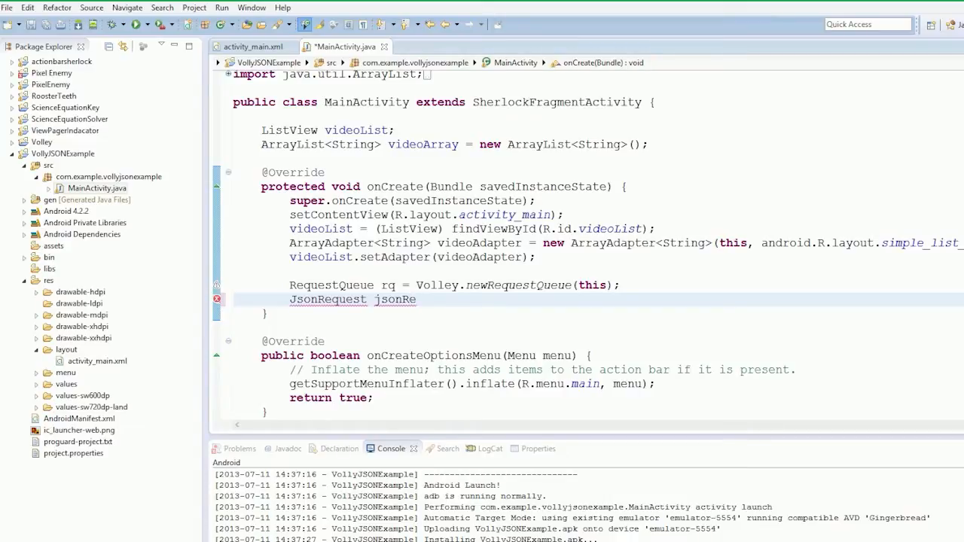
{"action": "type", "text": "quest ="}
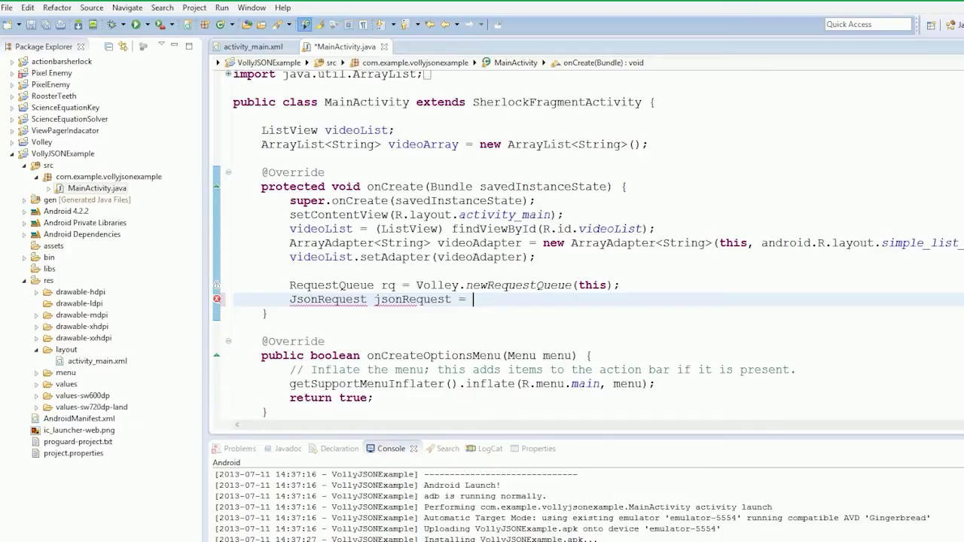
{"action": "type", "text": "new"}
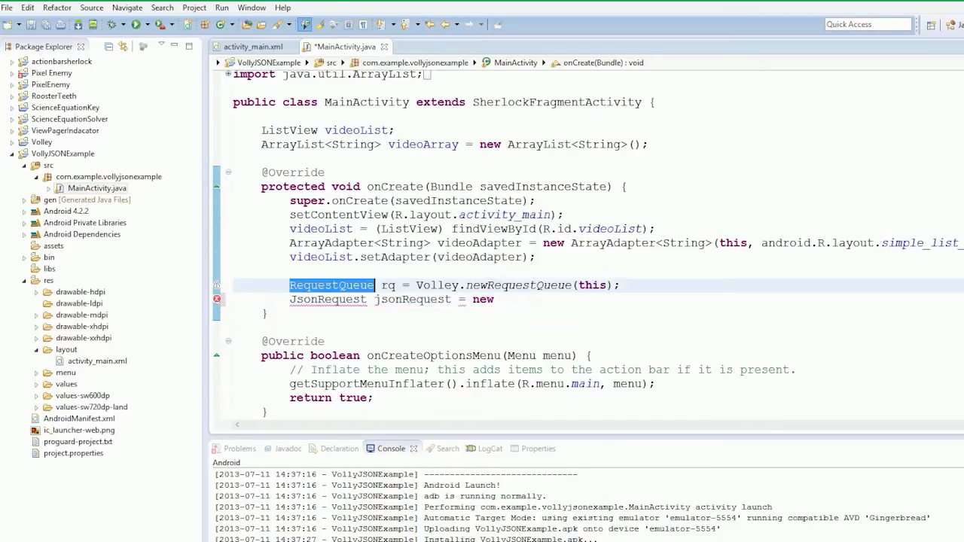
{"action": "type", "text": "JsonRequest();"}
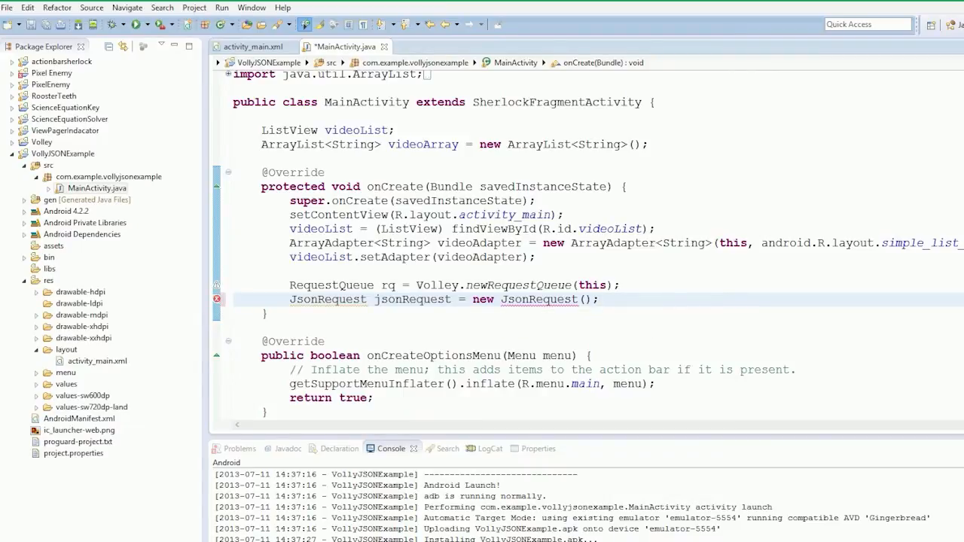
{"action": "type", "text": "Object"}
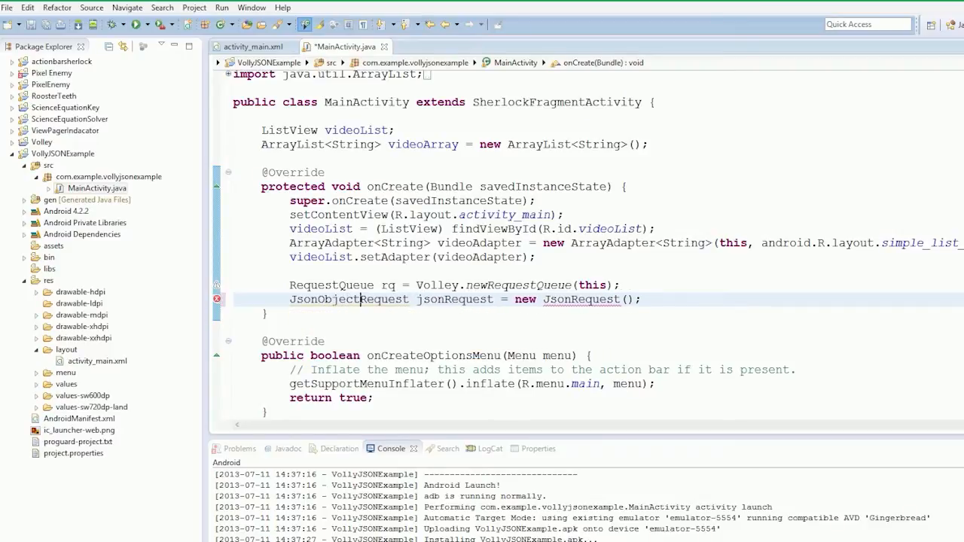
{"action": "double_click", "coordinate": [350, 298]}
{"action": "type", "text": "Object"}
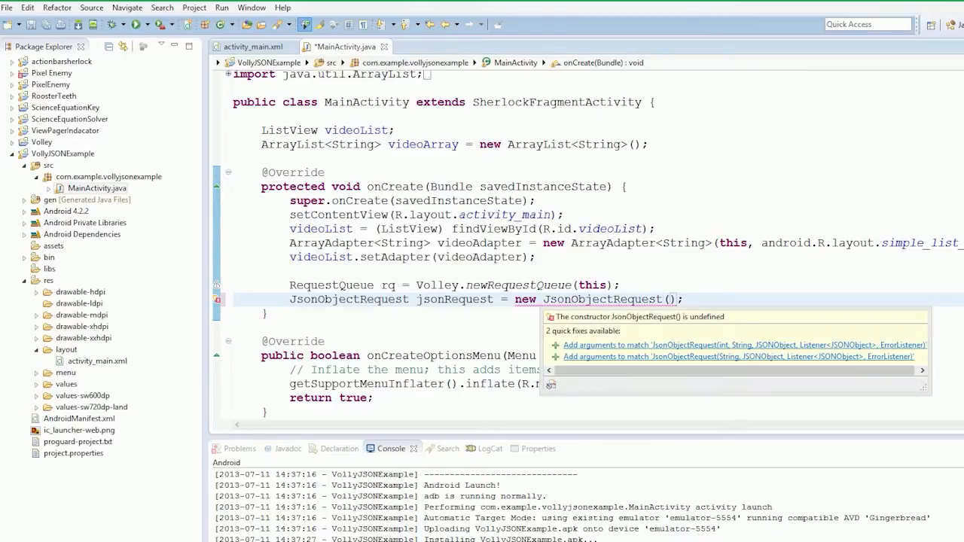
Quick-fix the constructor to five arguments and set the first to Request.Method.GET.
{"action": "left_click", "coordinate": [744, 344]}
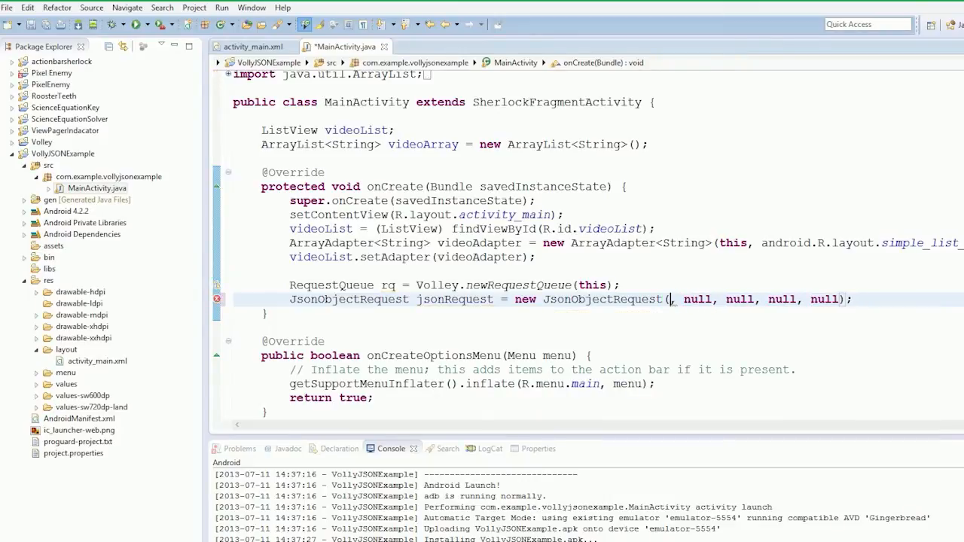
{"action": "type", "text": "Request"}
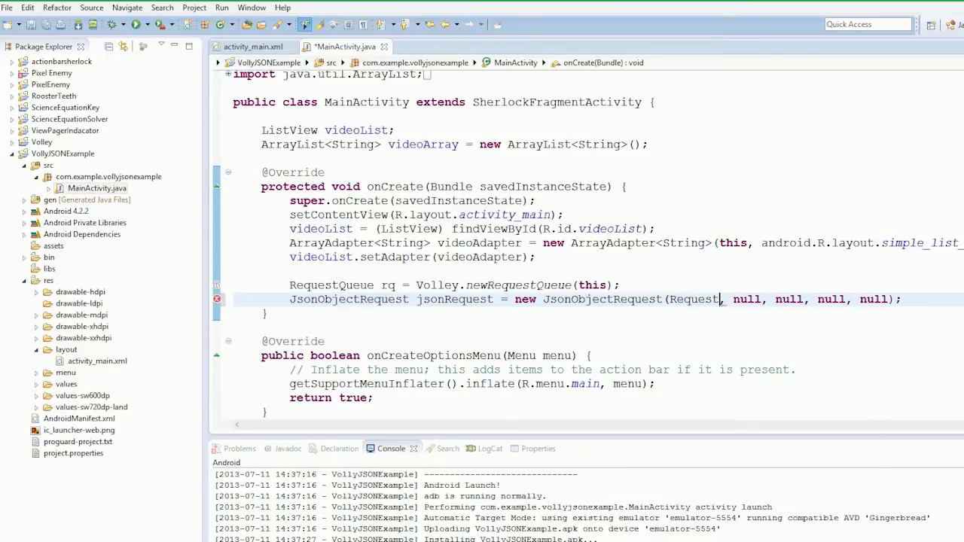
{"action": "type", "text": ".m"}
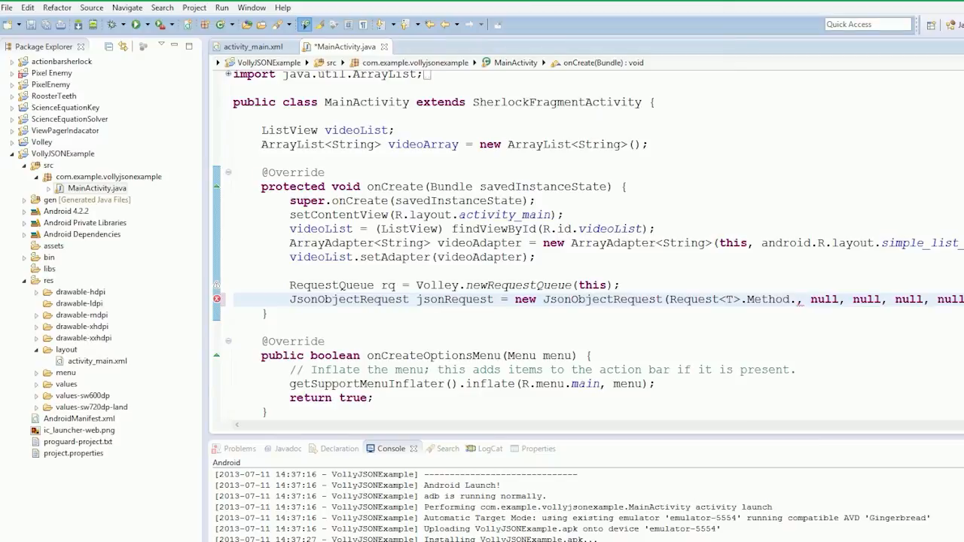
{"action": "type", "text": "GET"}
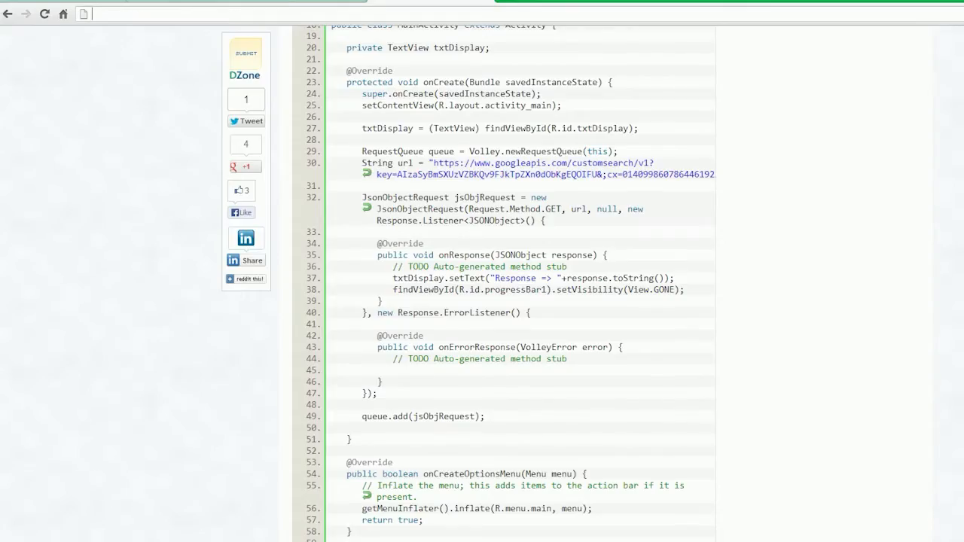
Search 'youtubejsonc' in Chrome and open Google's Developer's Guide: JSON-C / JavaScript page.
{"action": "type", "text": "y"}
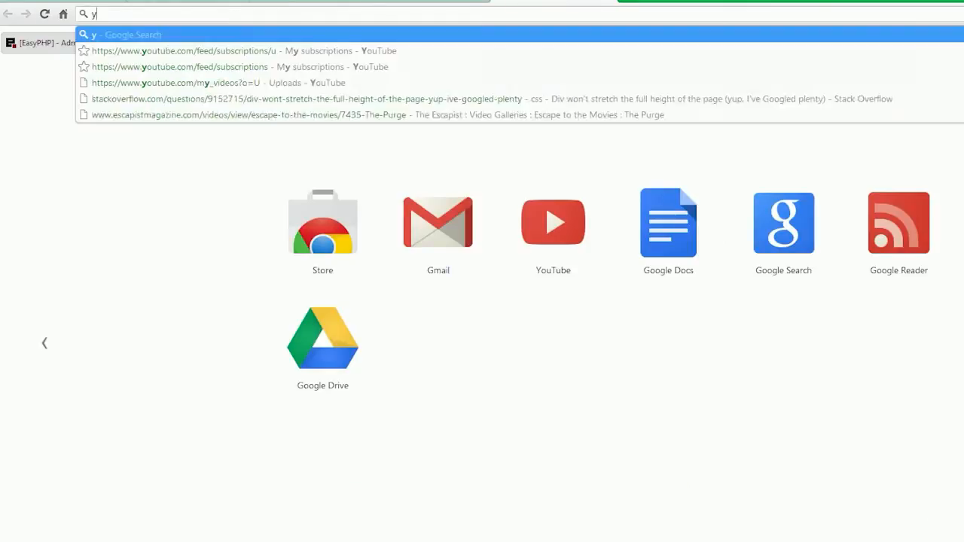
{"action": "type", "text": "outubejsonc"}
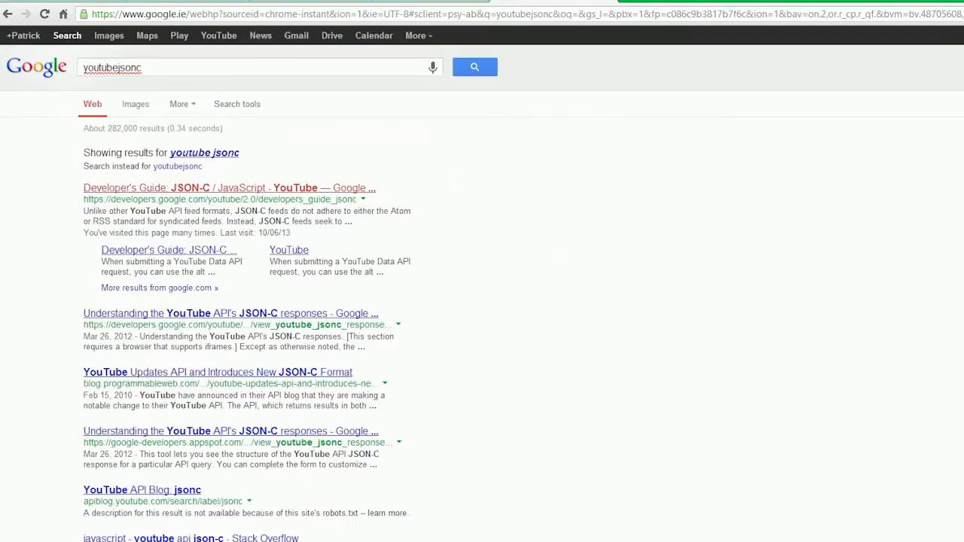
{"action": "left_click", "coordinate": [229, 187]}
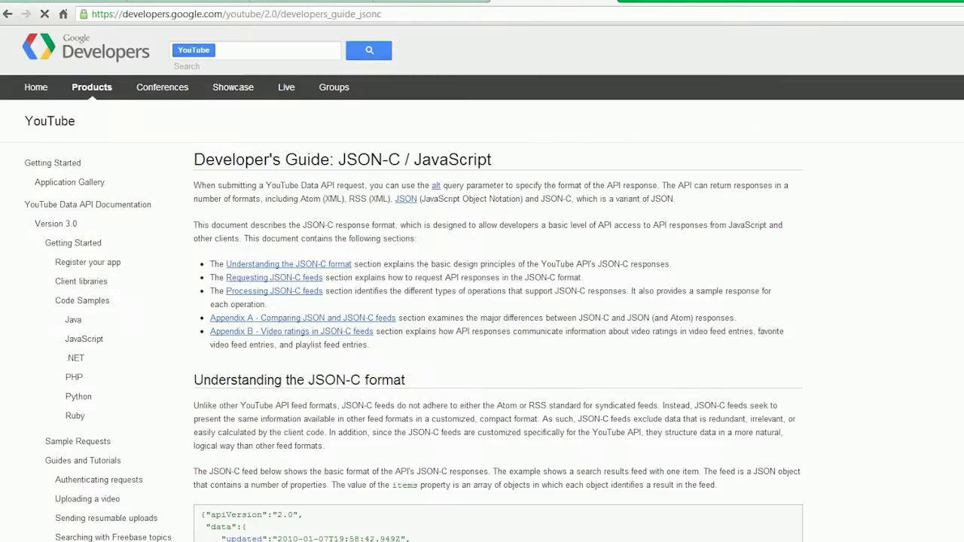
{"action": "scroll", "scroll_direction": "down", "scroll_amount": 3}
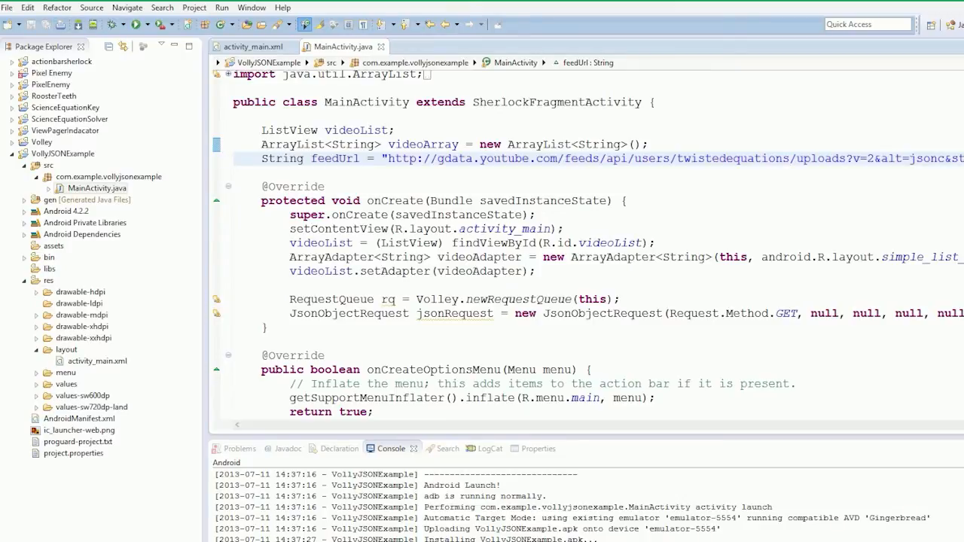
Pass feedUrl as the constructor's URL argument and clear the listener null.
{"action": "scroll", "scroll_direction": "down", "scroll_amount": 3}
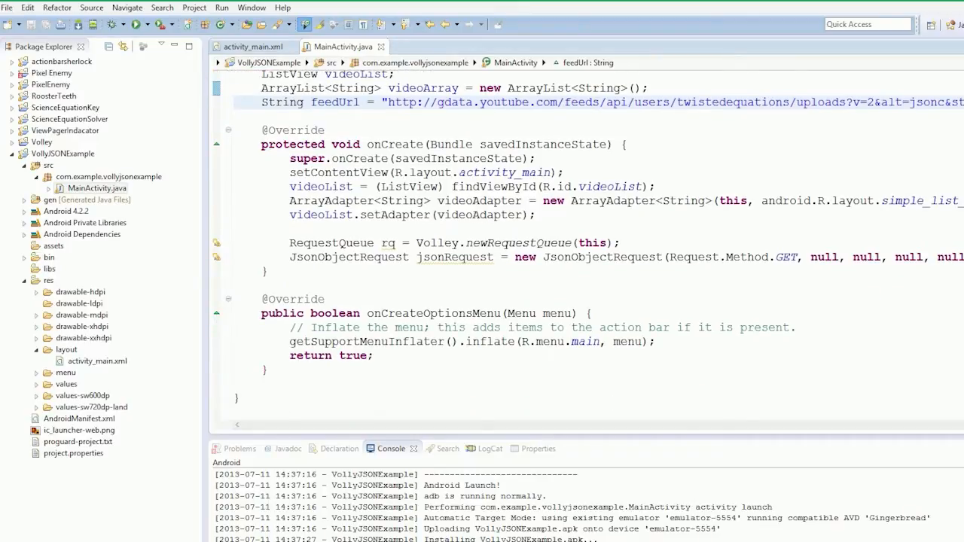
{"action": "double_click", "coordinate": [334, 102]}
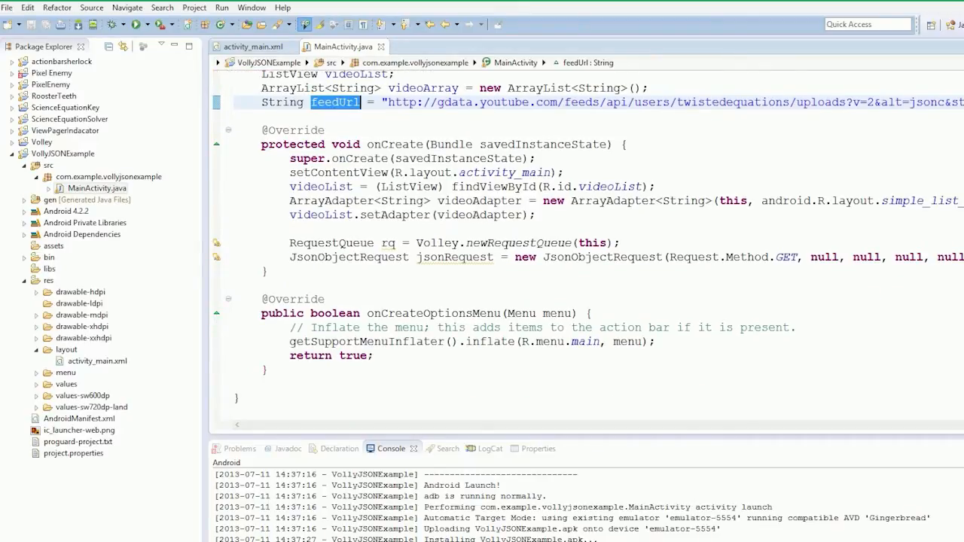
{"action": "type", "text": "feedUrl"}
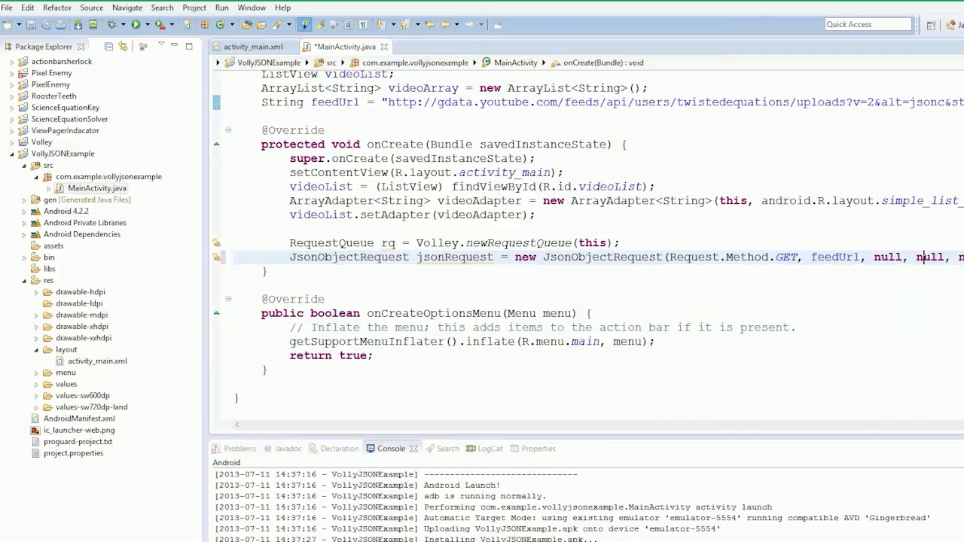
{"action": "double_click", "coordinate": [929, 256]}
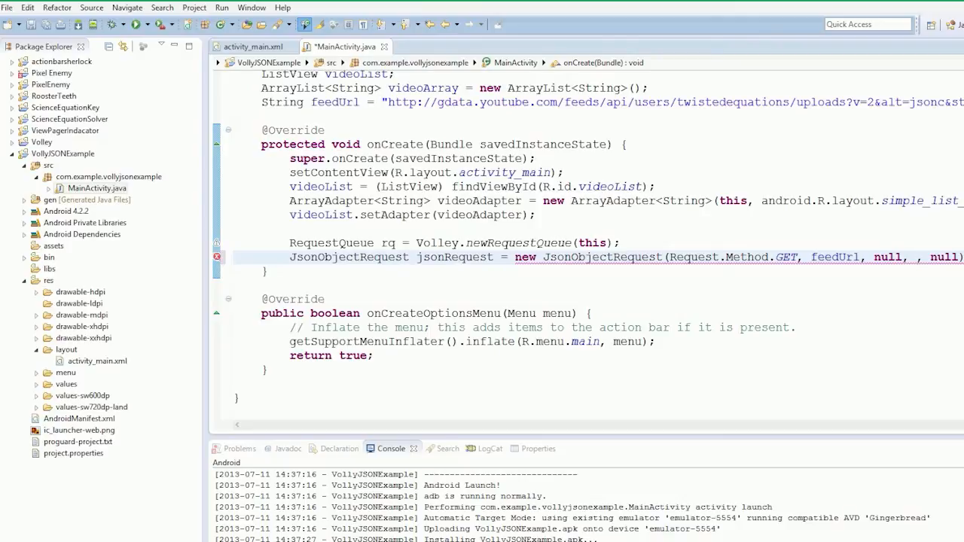
Add new Response.Listener<JSONObject>() with a generated onResponse stub as the success listener.
{"action": "type", "text": "new,"}
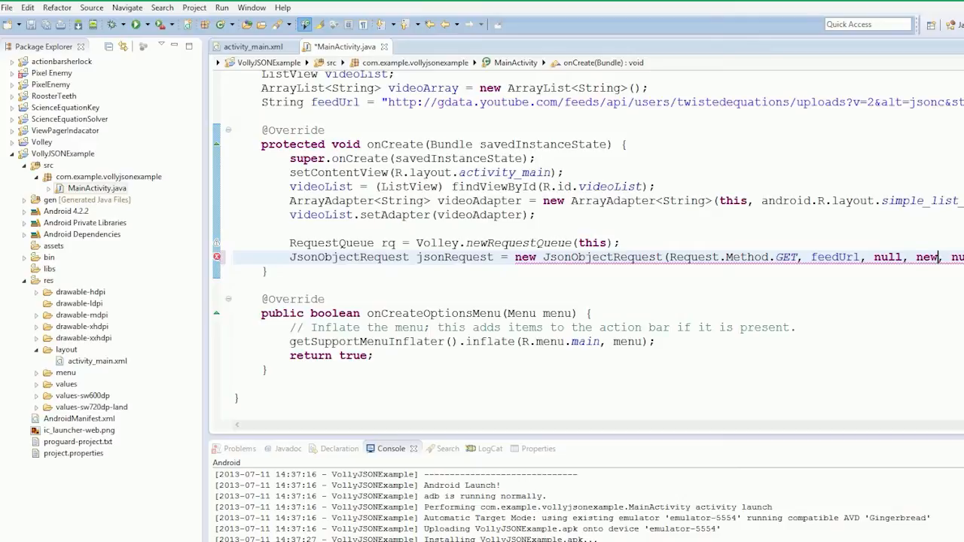
{"action": "type", "text": "Rq"}
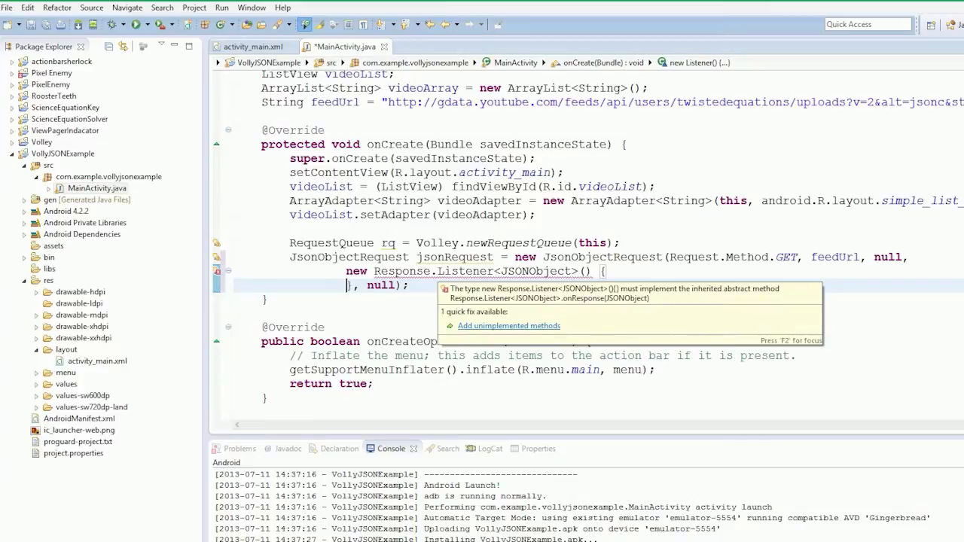
{"action": "left_click", "coordinate": [509, 325]}
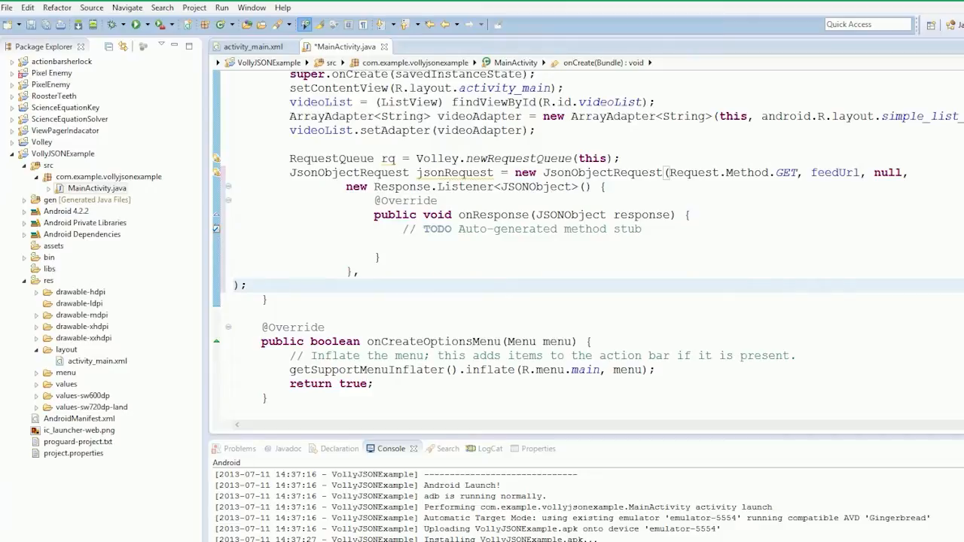
Begin the error listener argument with new Response.
{"action": "type", "text": "new);"}
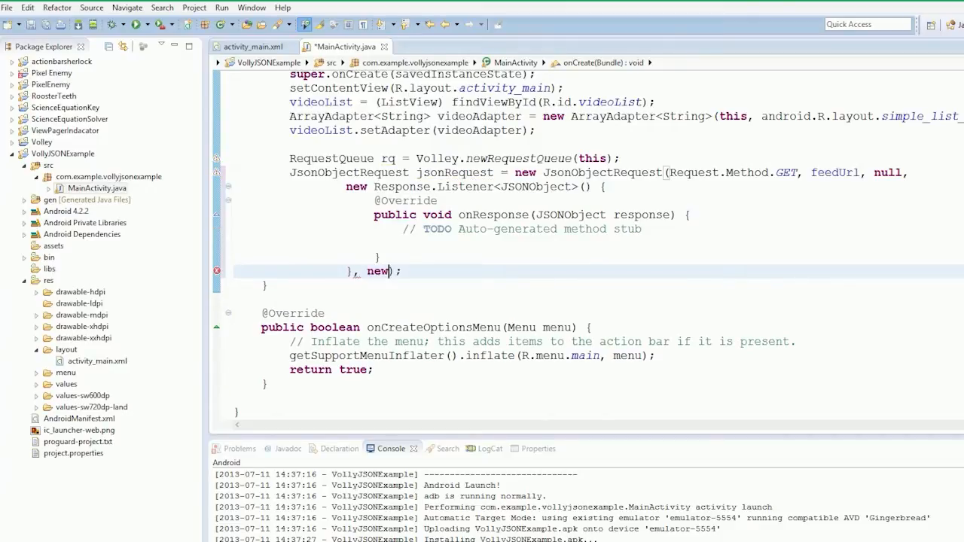
{"action": "type", "text": "Reqp"}
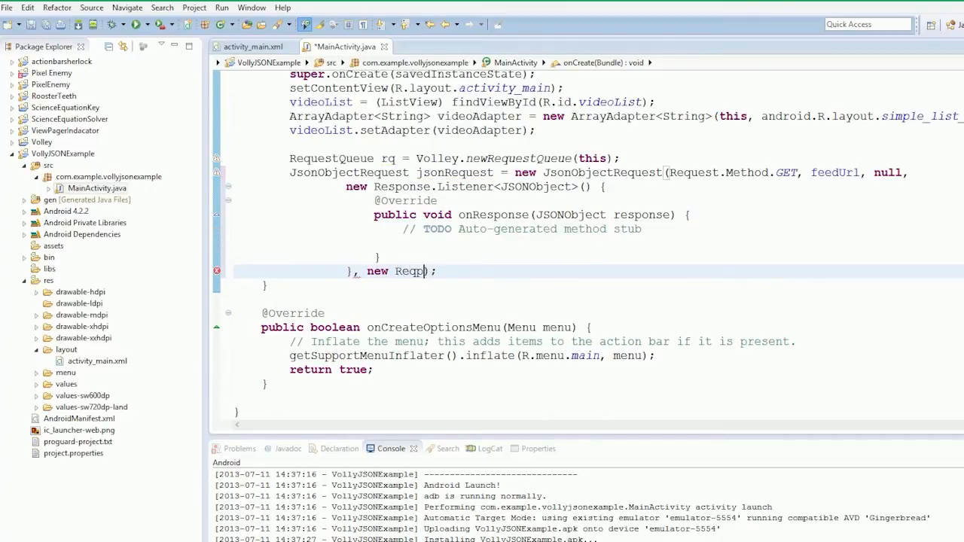
{"action": "type", "text": "on"}
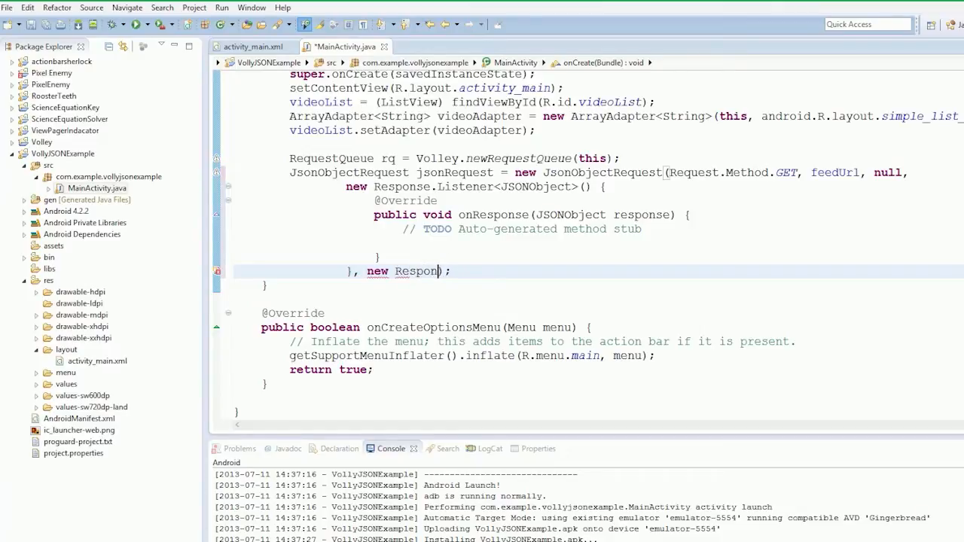
{"action": "type", "text": ".ErrorListener("}
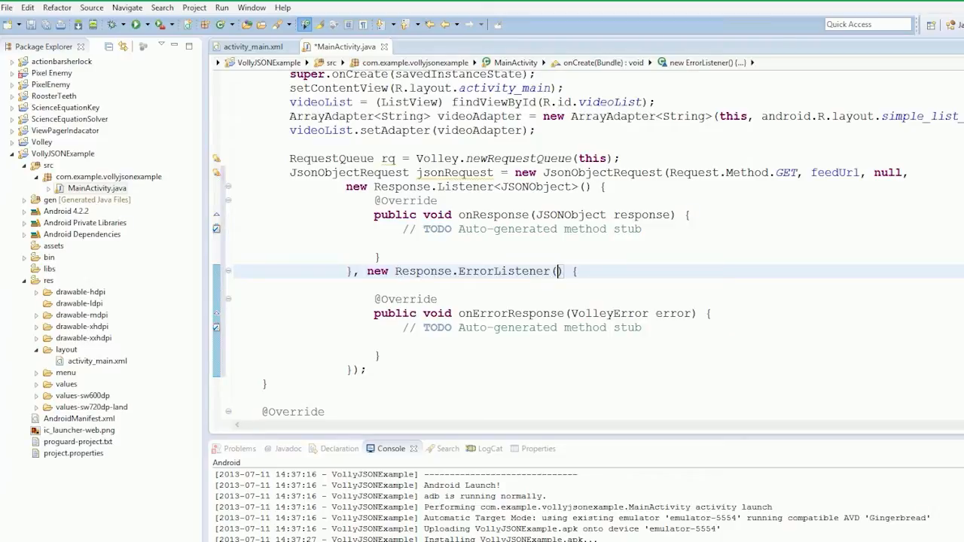
Complete new Response.ErrorListener() with an onErrorResponse(VolleyError error) stub and close the statement.
{"action": "key", "text": "ctrl+s"}
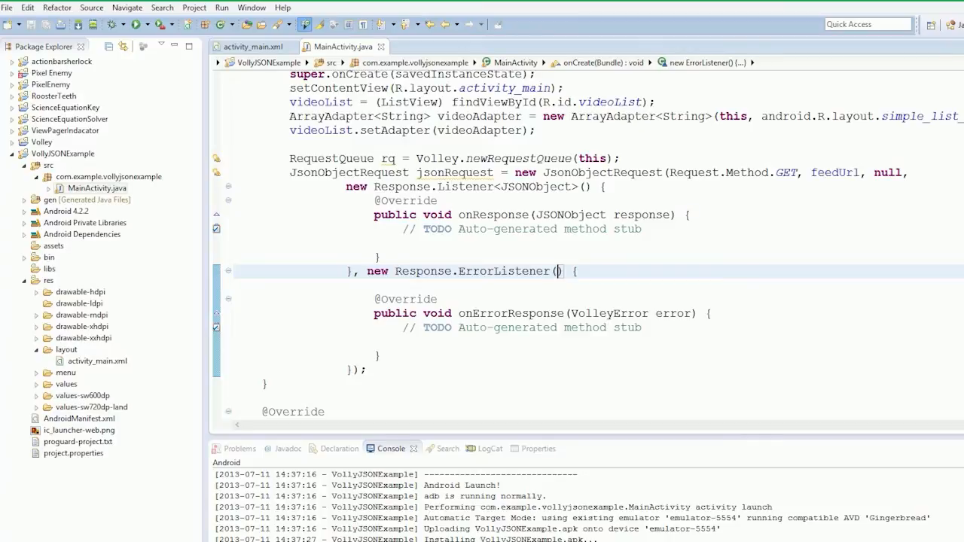
{"action": "left_click", "coordinate": [557, 271]}
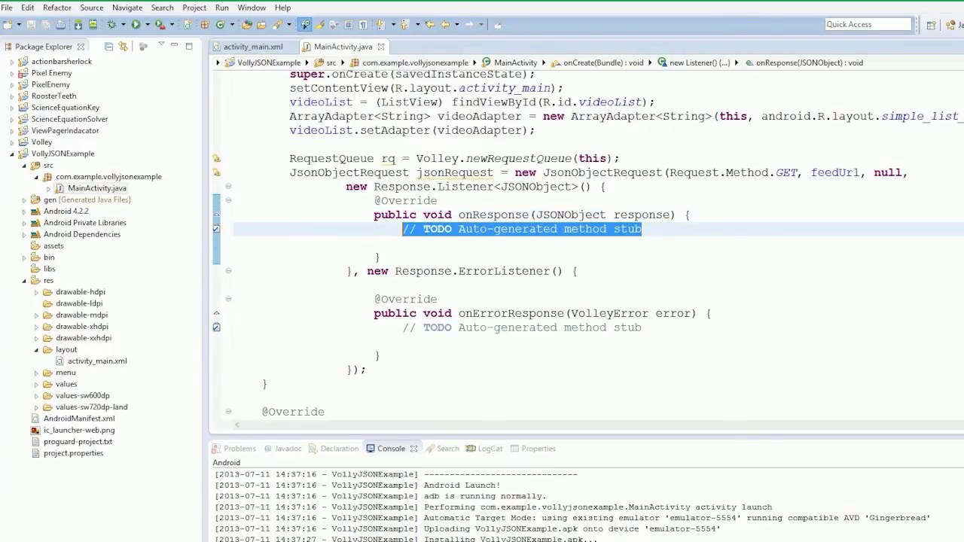
Replace the TODO in onErrorResponse with Toast.makeText(Context, CharSequence, int).
{"action": "double_click", "coordinate": [672, 314]}
{"action": "type", "text": "T"}
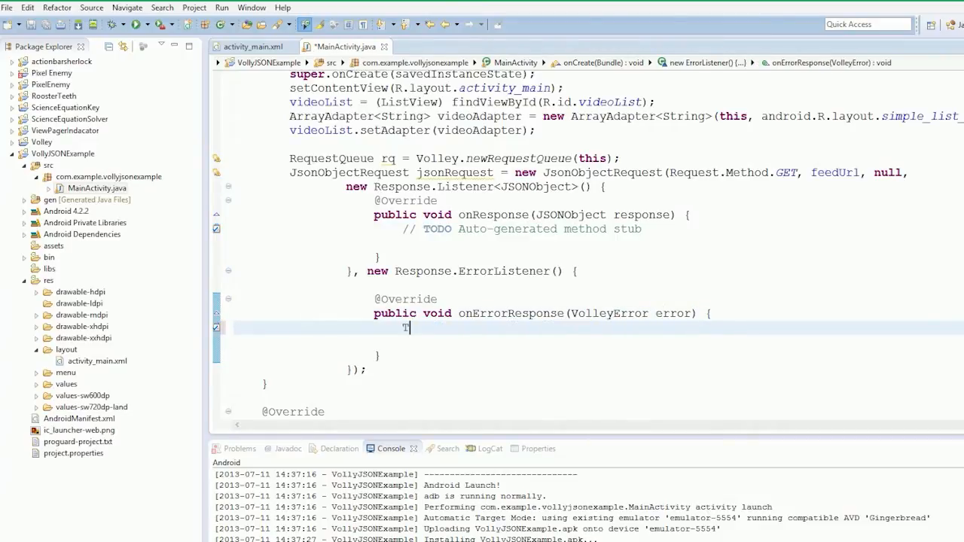
{"action": "type", "text": "aost"}
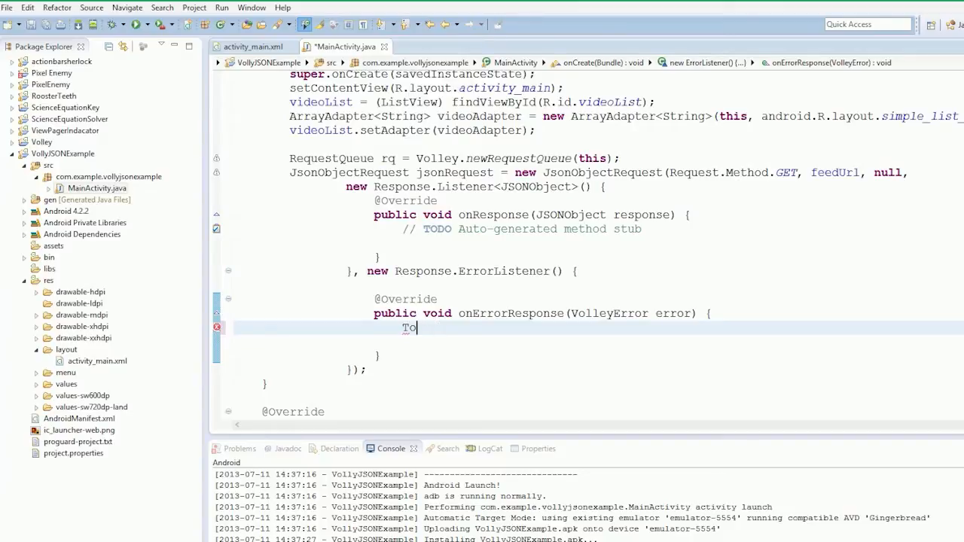
{"action": "type", "text": "ast.make"}
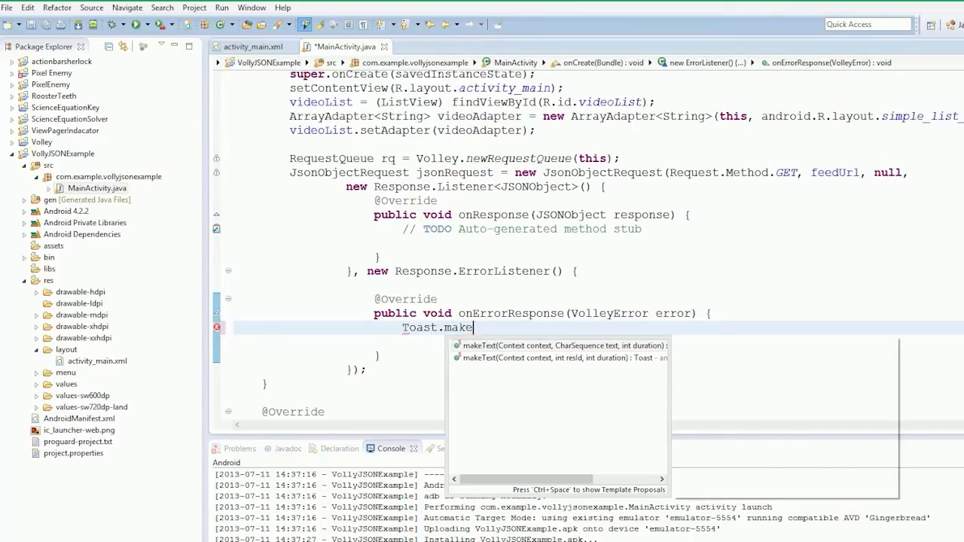
{"action": "left_click", "coordinate": [561, 345]}
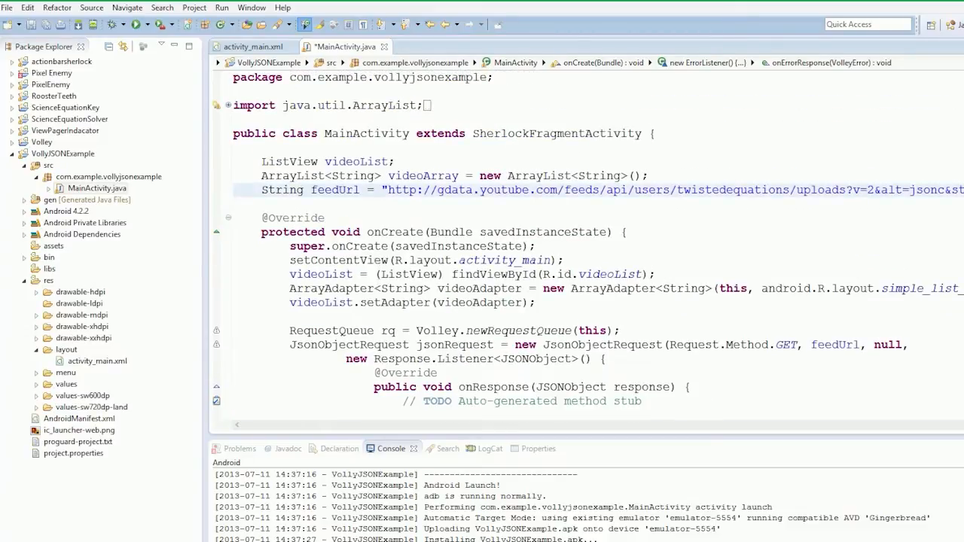
Declare a Context context field, set context = this in onCreate, and pass context to the toast.
{"action": "type", "text": "Conten"}
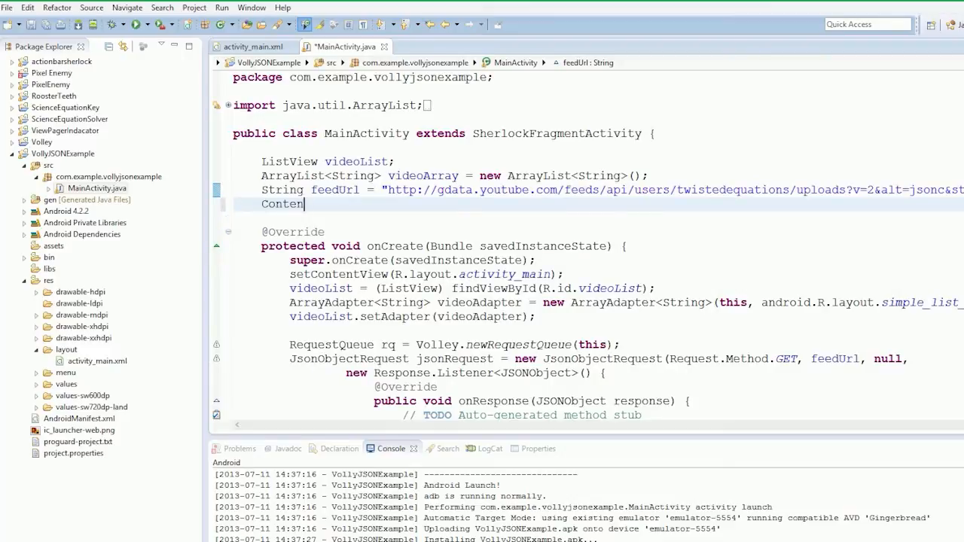
{"action": "type", "text": "xt"}
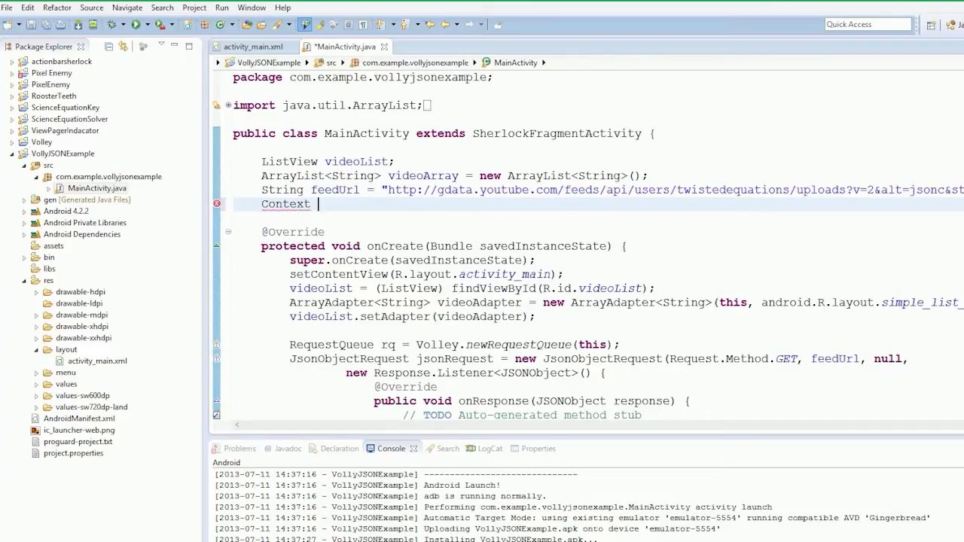
{"action": "type", "text": "context;"}
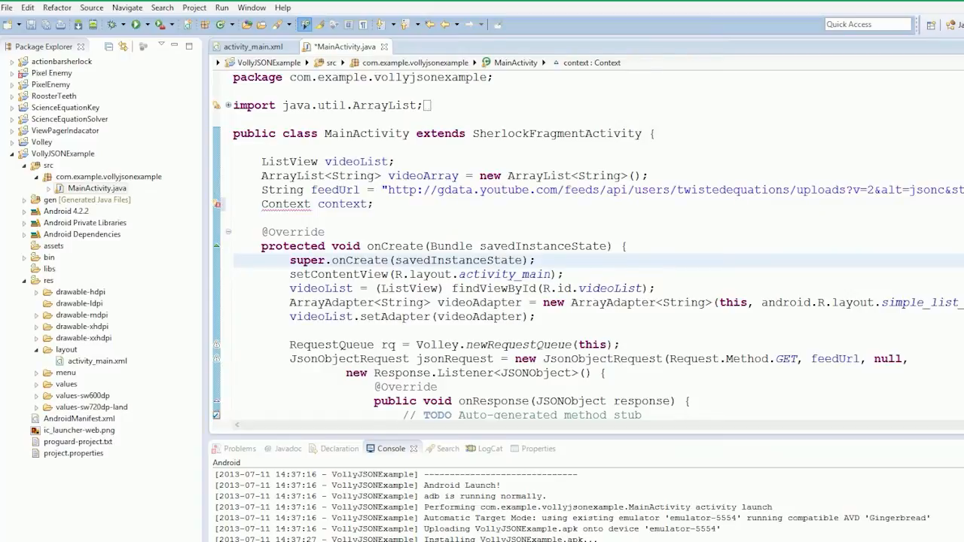
{"action": "type", "text": "contex"}
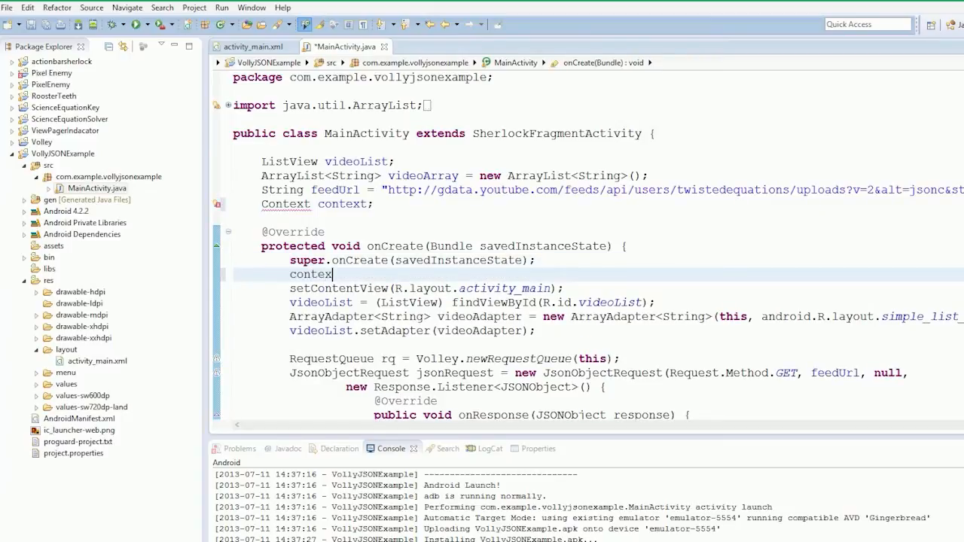
{"action": "type", "text": "= this"}
{"action": "type", "text": "Toast.makeText(context, text, duration)"}
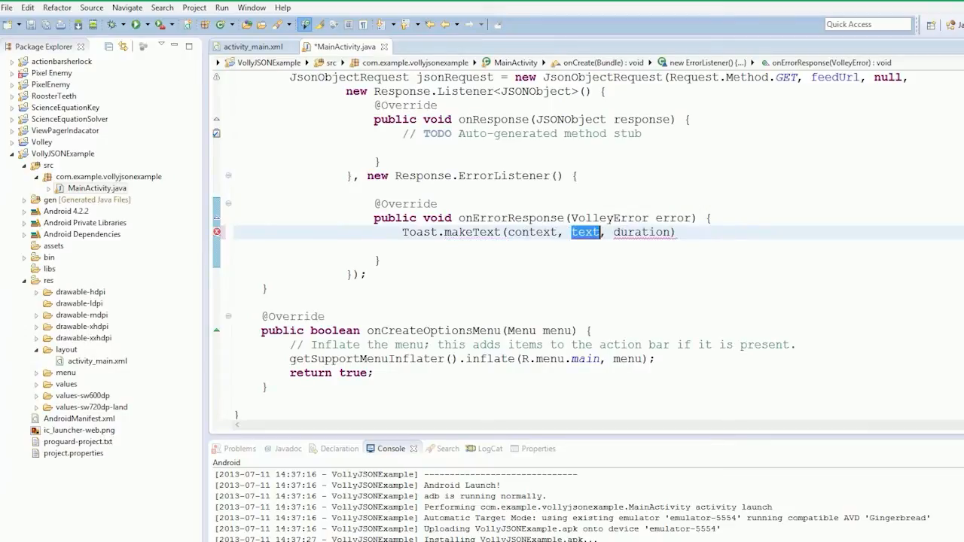
Complete the toast as Toast.makeText(context, error.toString(), Toast.LENGTH_SHORT).show().
{"action": "key", "text": "Delete"}
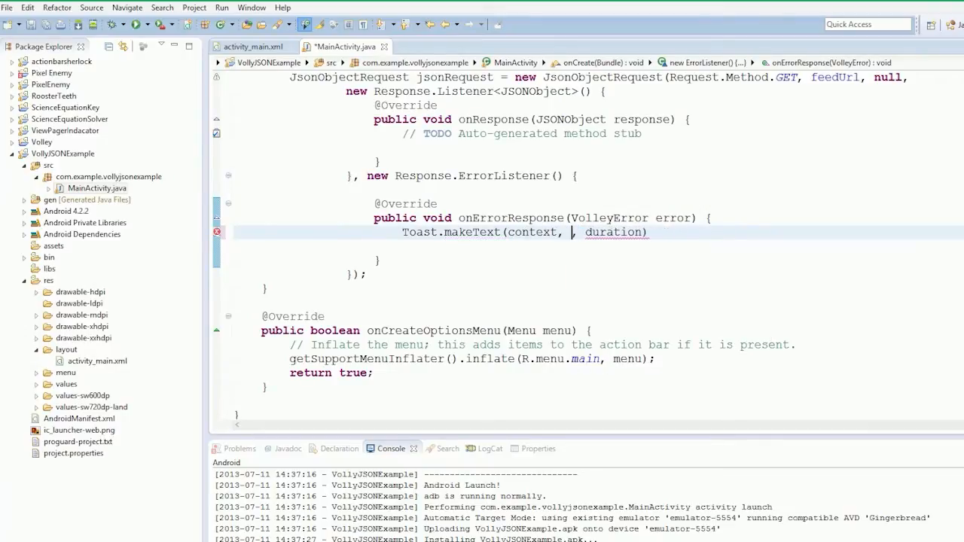
{"action": "type", "text": "error.toString("}
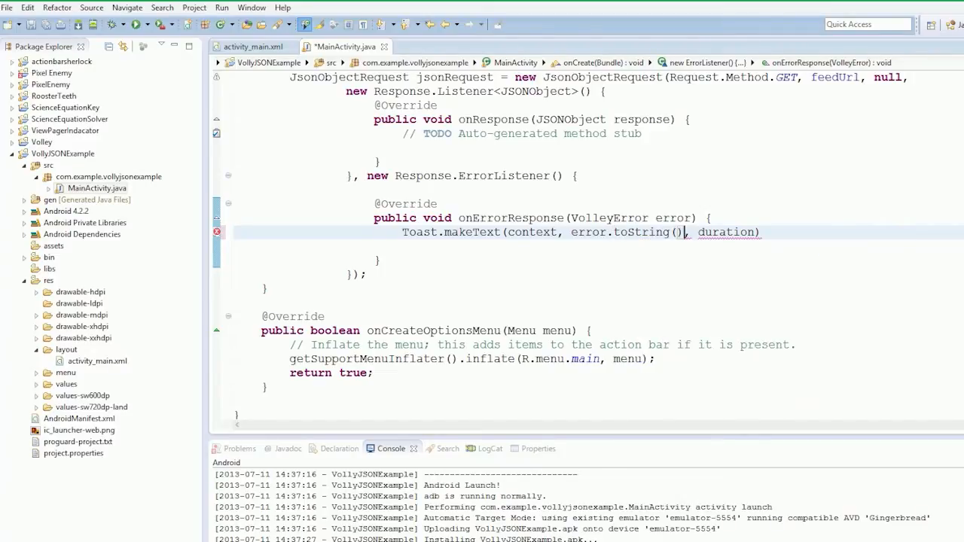
{"action": "type", "text": "T"}
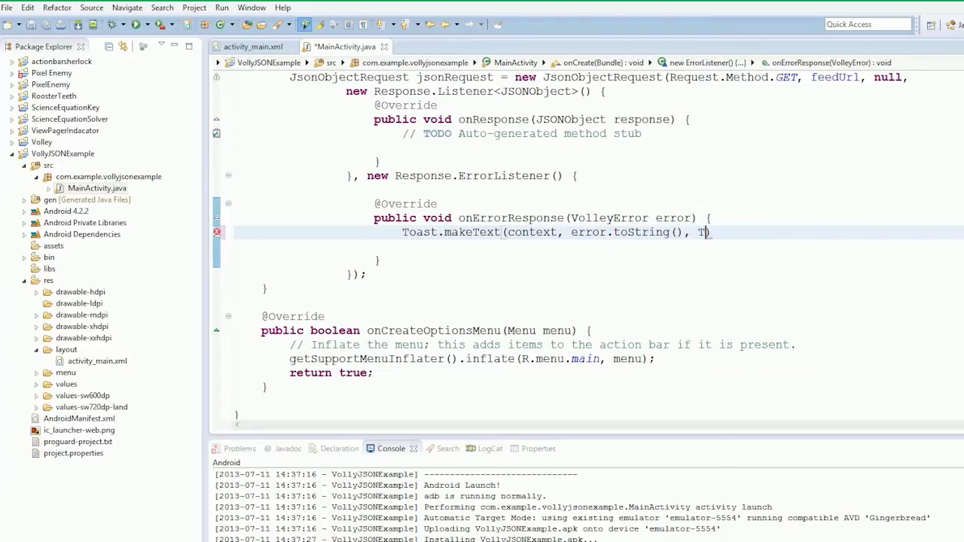
{"action": "type", "text": "oast.LENGTH_SHORT"}
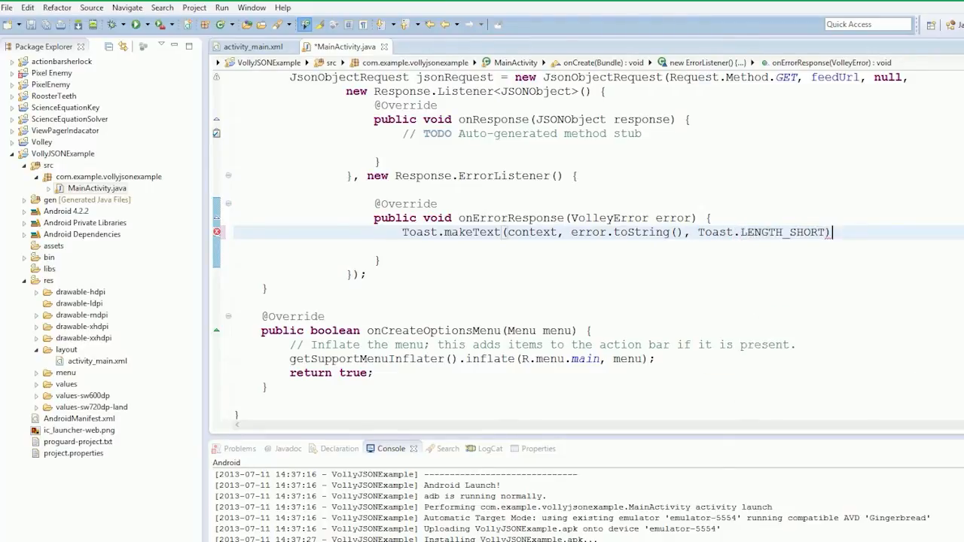
{"action": "type", "text": ".show();"}
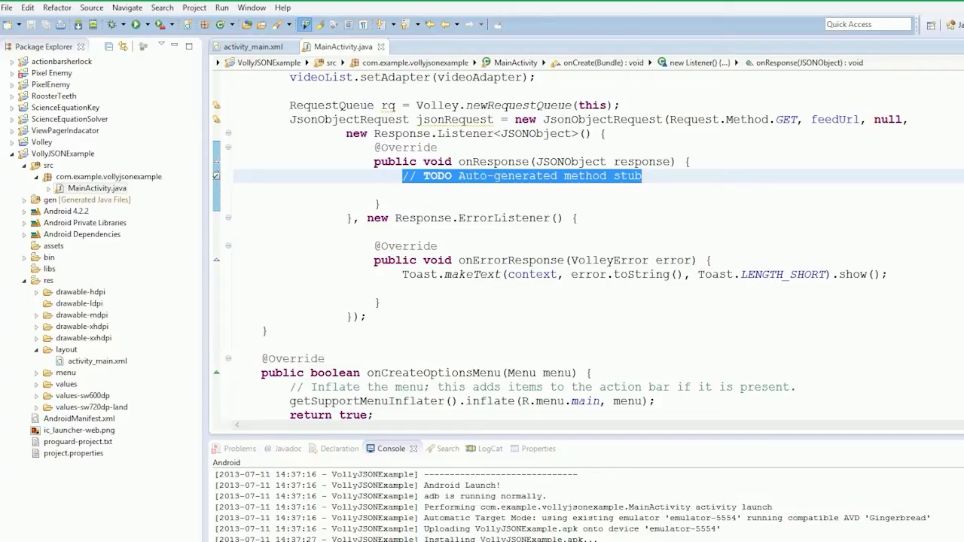
Clear the onResponse placeholder and begin declaring JSONArray videos =.
{"action": "key", "text": "Delete"}
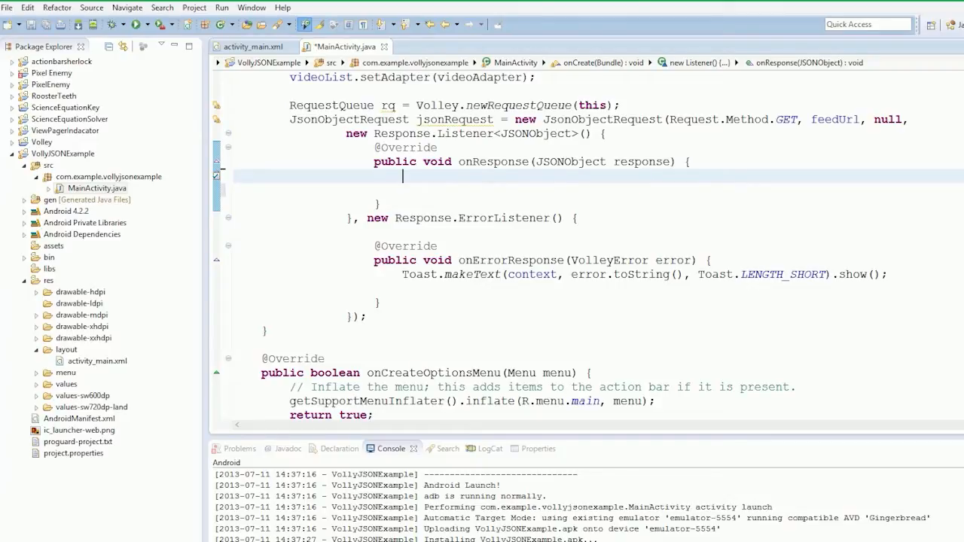
{"action": "key", "text": "ctrl+s"}
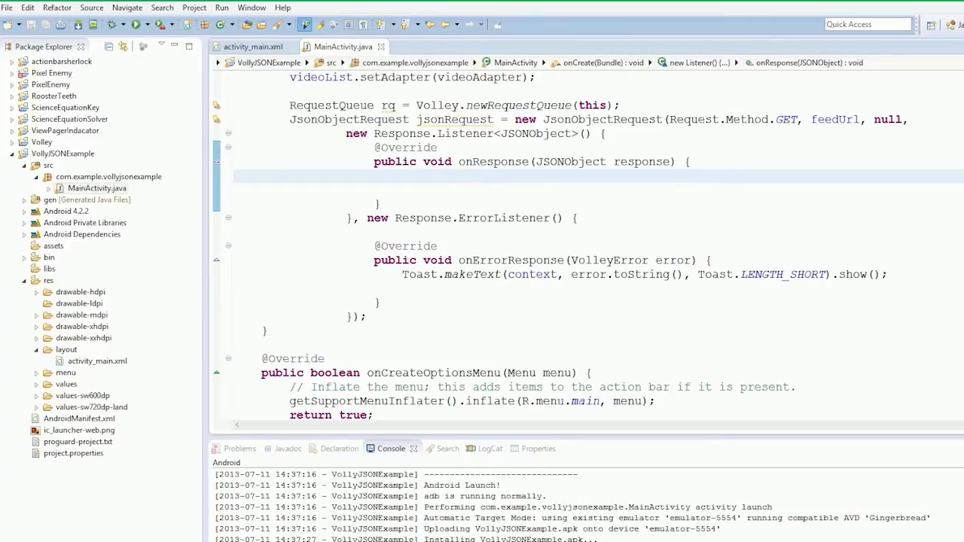
{"action": "left_click", "coordinate": [404, 176]}
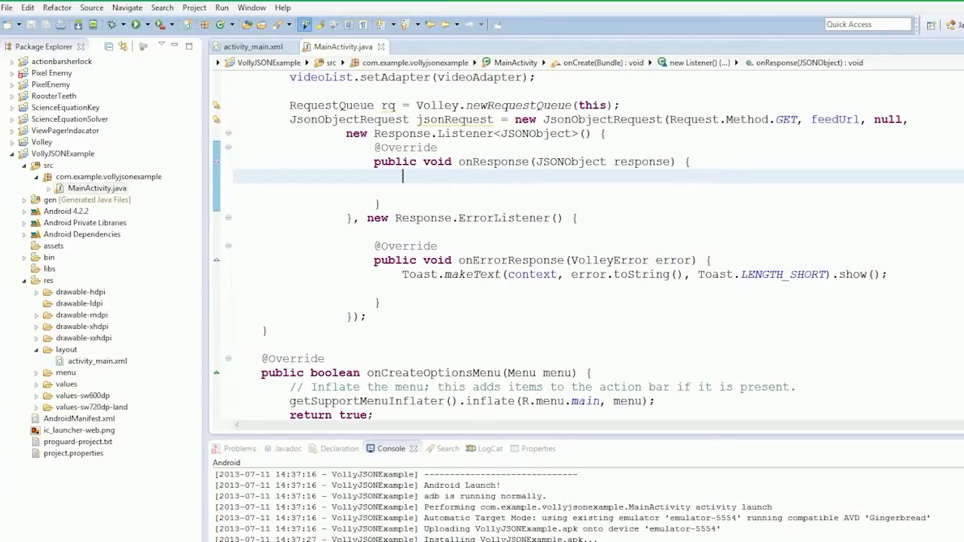
{"action": "type", "text": "Json"}
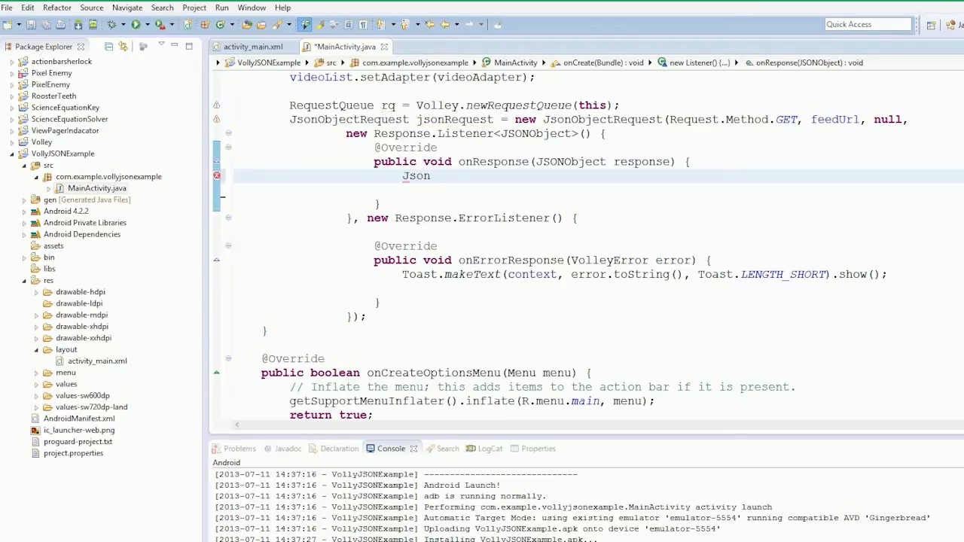
{"action": "type", "text": "Array"}
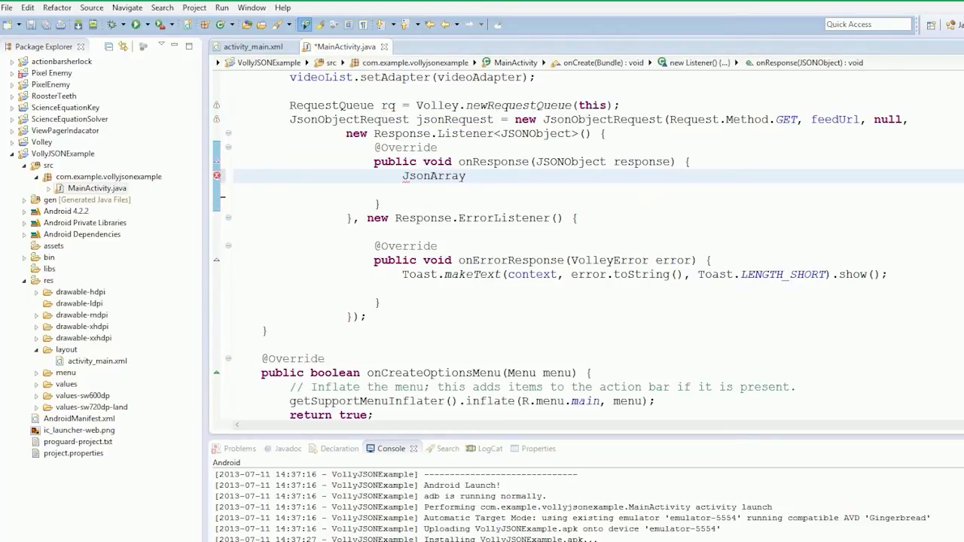
{"action": "type", "text": "video"}
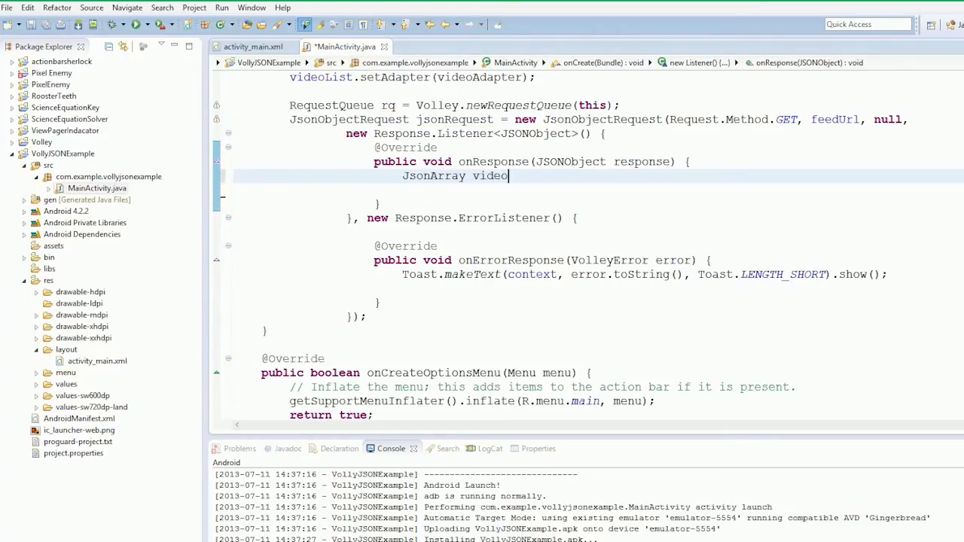
{"action": "type", "text": "s ="}
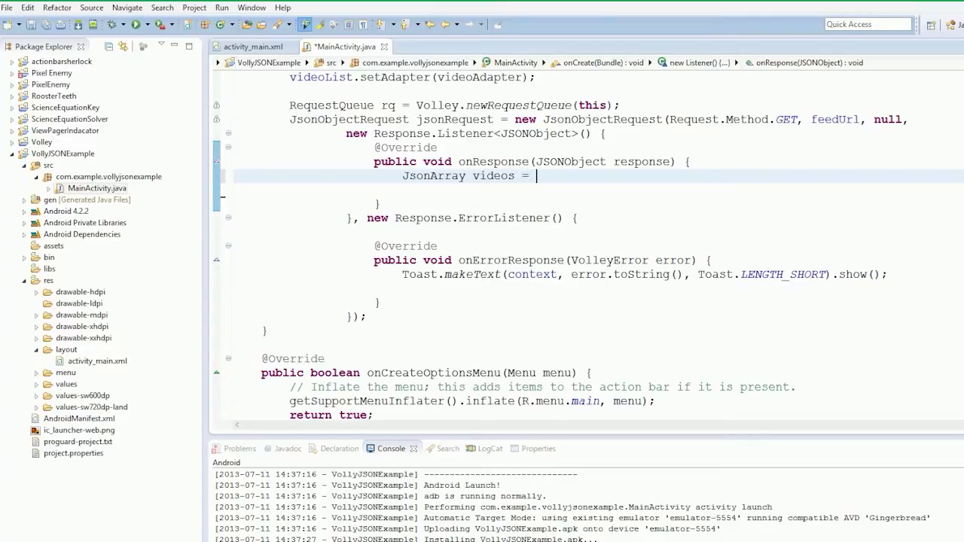
Assign videos from response.getJSONObject("data").getJSONArray("items") via content assist.
{"action": "type", "text": "respon"}
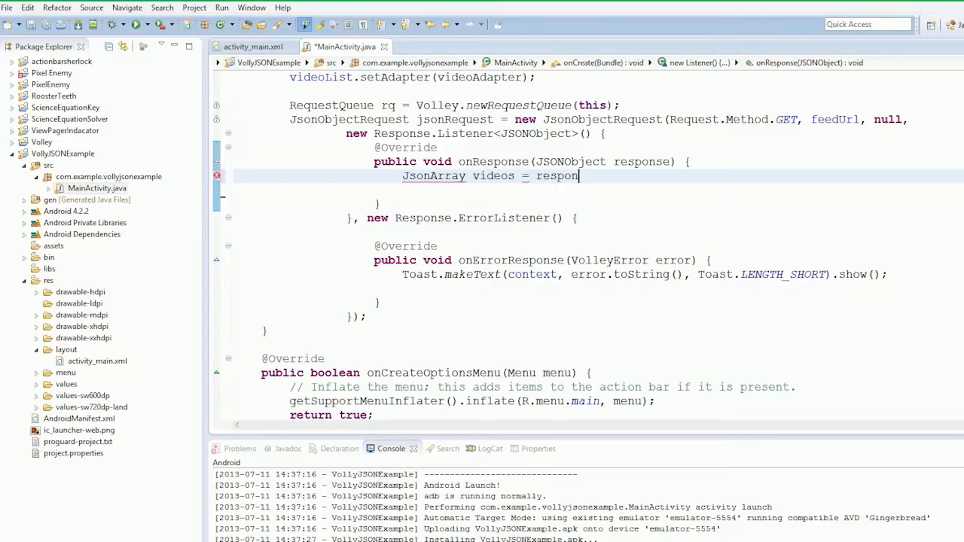
{"action": "type", "text": "ce."}
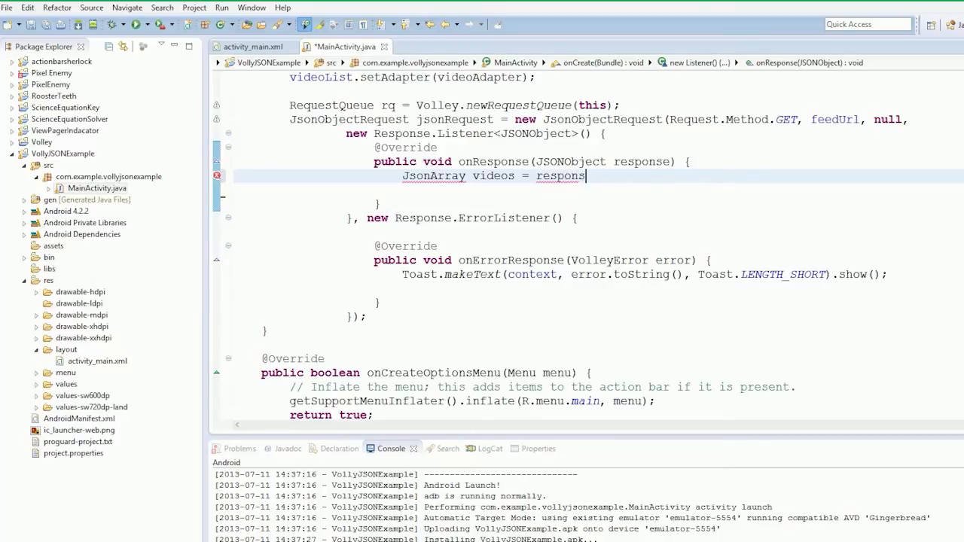
{"action": "type", "text": "e.g"}
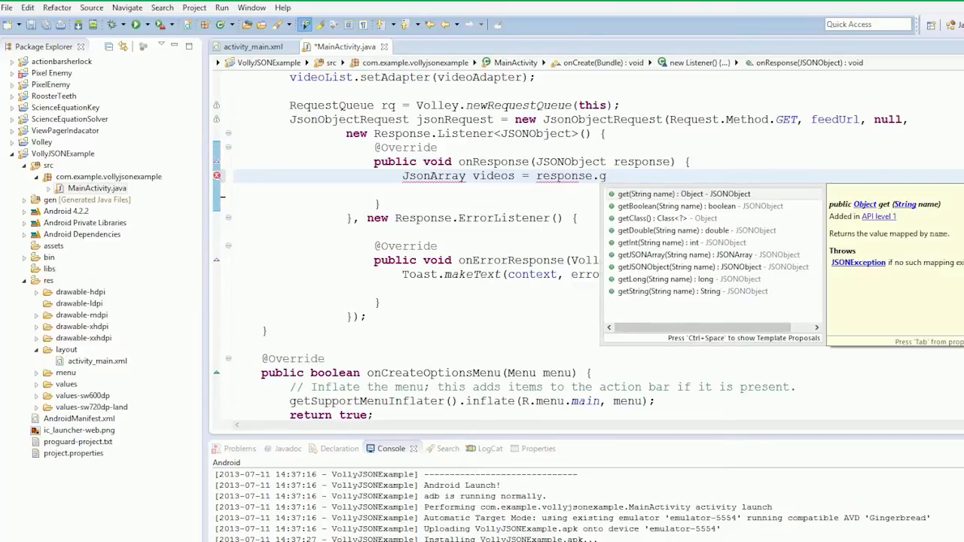
{"action": "type", "text": "etJSONObject(\"datr"}
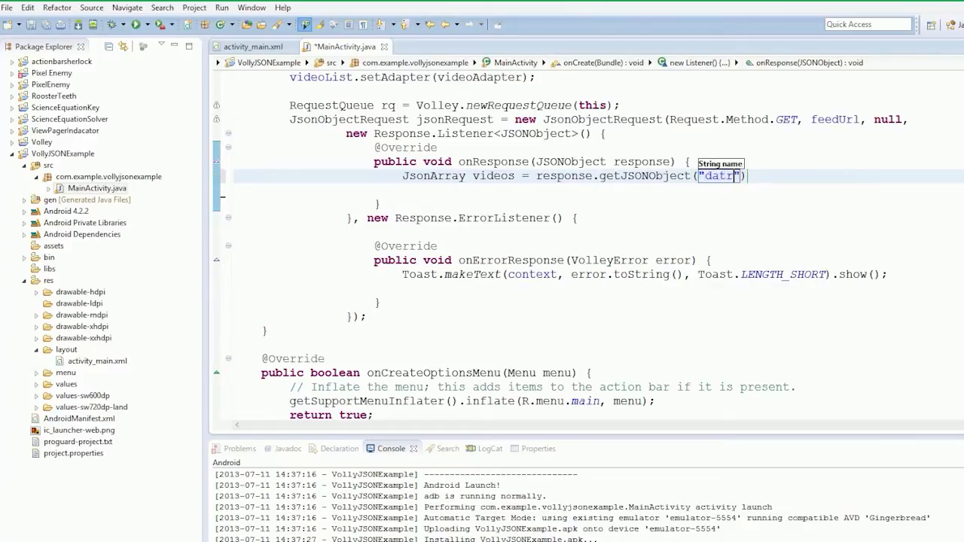
{"action": "type", "text": "data\")."}
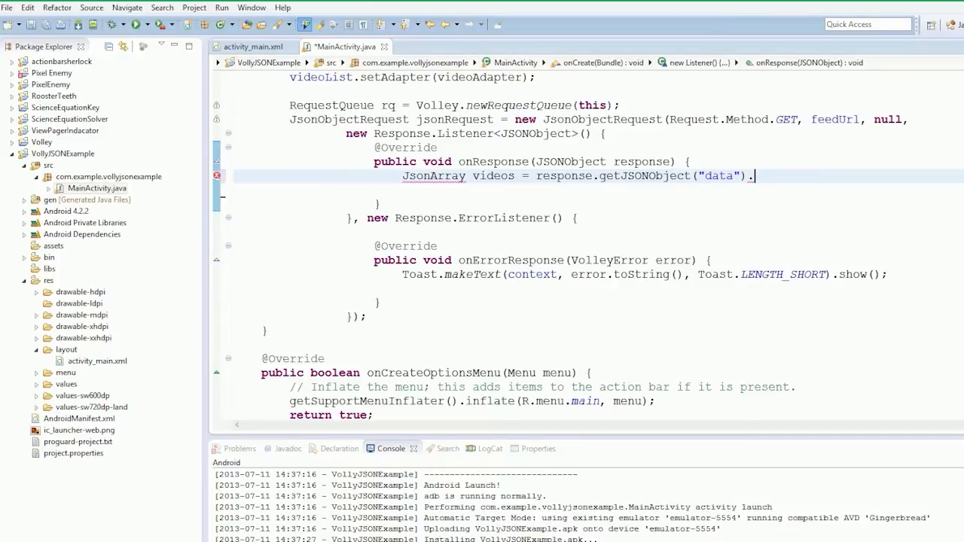
{"action": "type", "text": "get"}
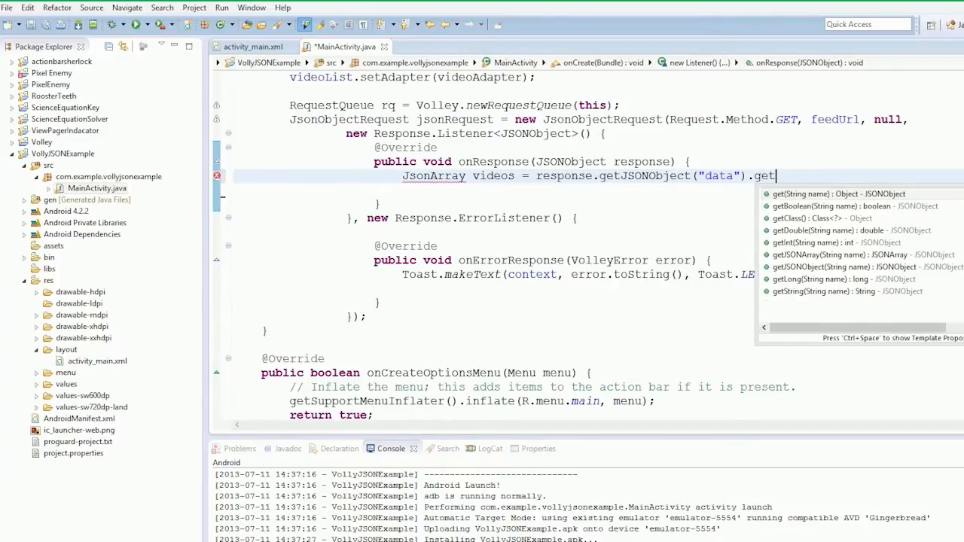
{"action": "left_click", "coordinate": [835, 255]}
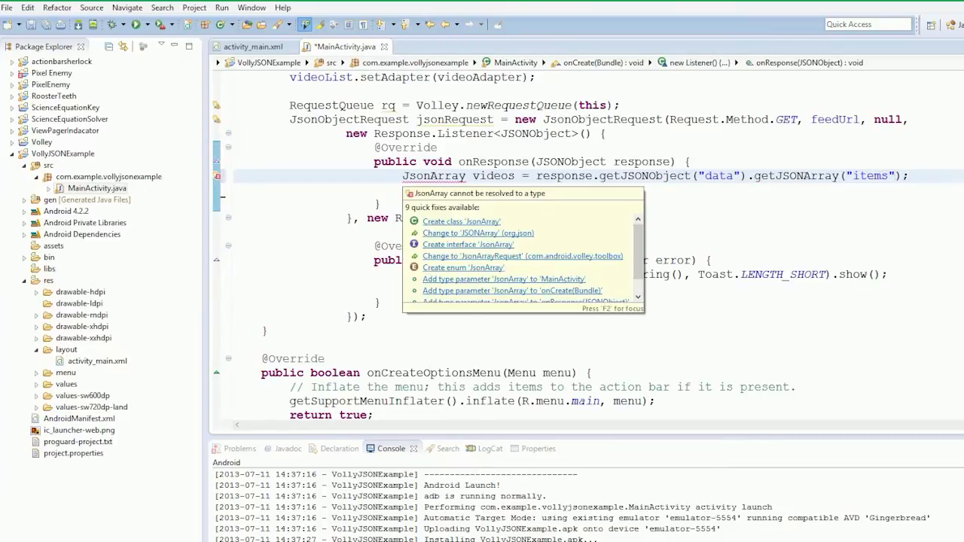
Import org.json.JSONArray, surround the videos line with try/catch JSONException, and empty the catch body.
{"action": "left_click", "coordinate": [477, 232]}
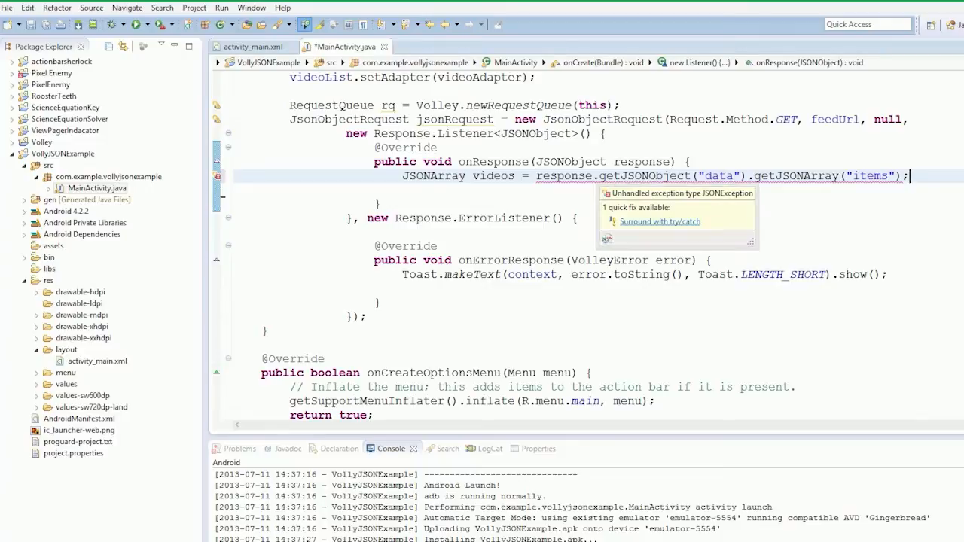
{"action": "left_click", "coordinate": [659, 221]}
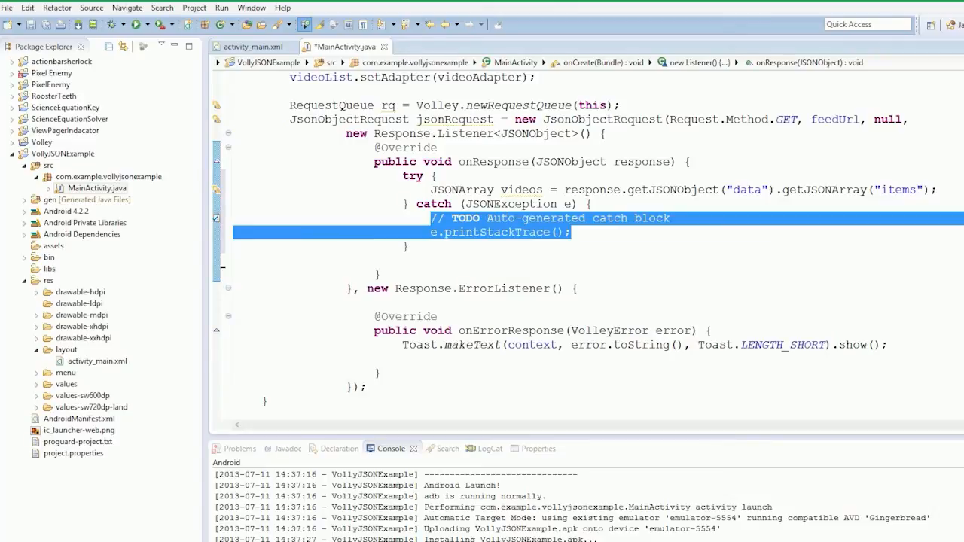
{"action": "key", "text": "Delete"}
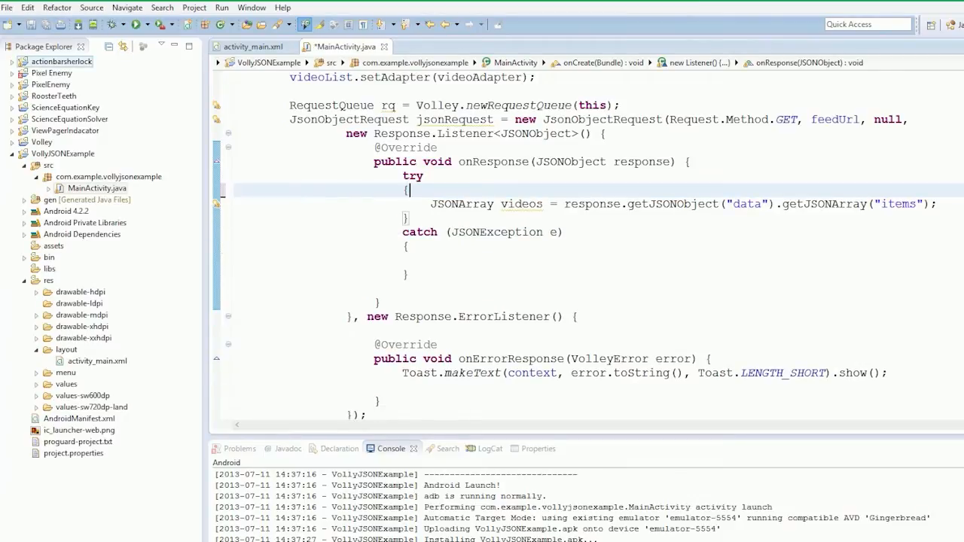
Write for(int i=0; i<videos.length(); i++) { } inside the try block.
{"action": "key", "text": "ctrl+s"}
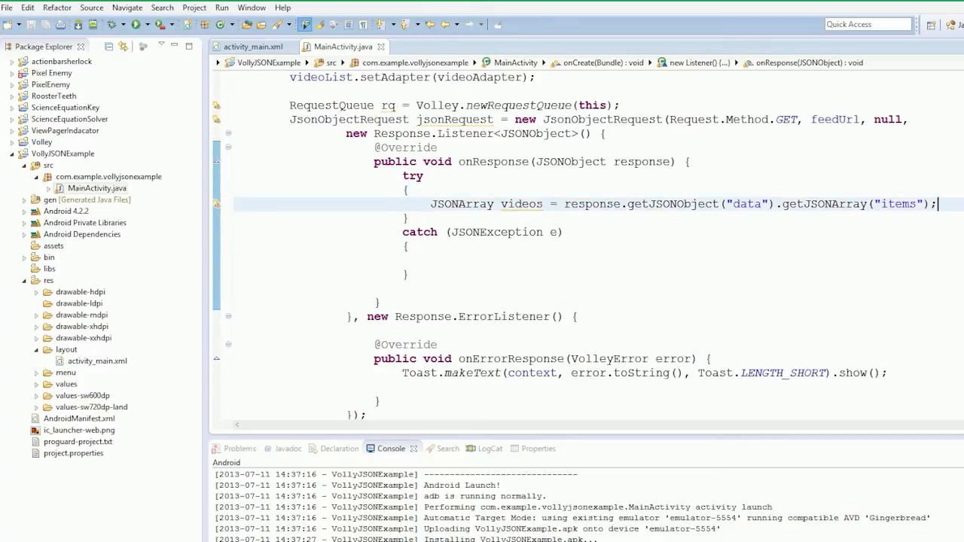
{"action": "type", "text": "for"}
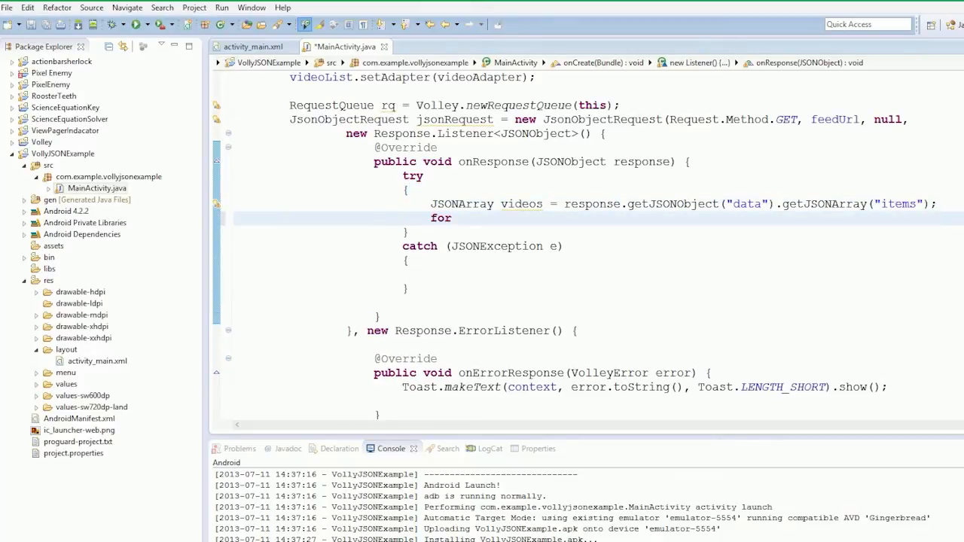
{"action": "type", "text": "()"}
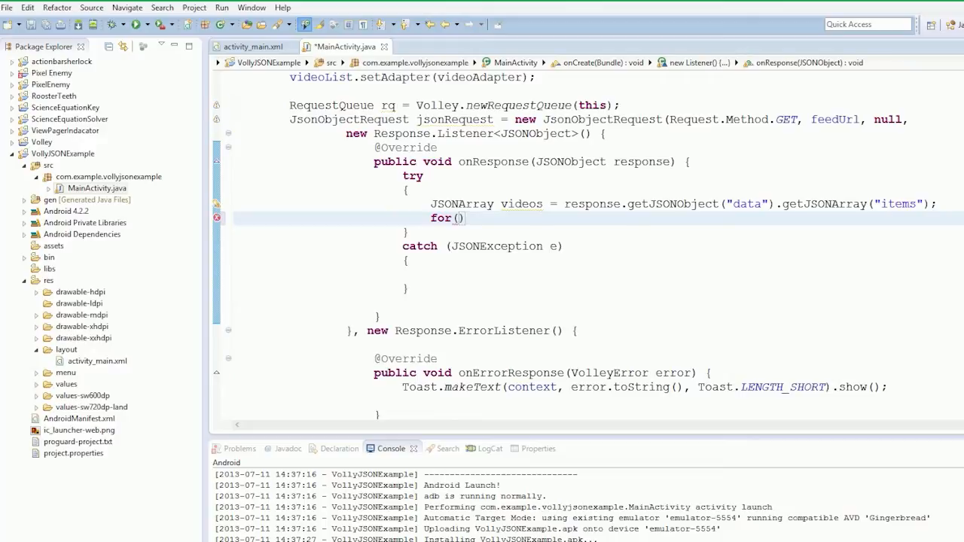
{"action": "type", "text": "int1"}
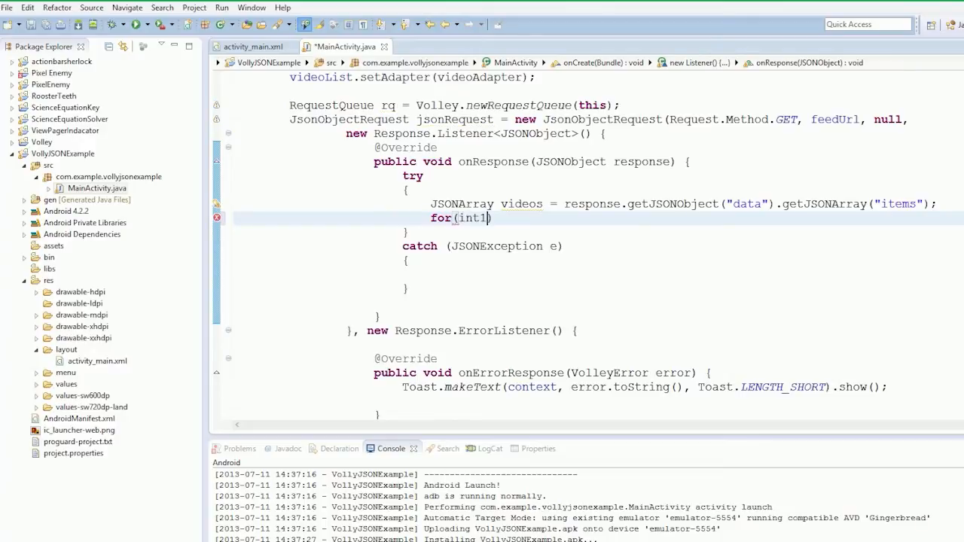
{"action": "type", "text": "="}
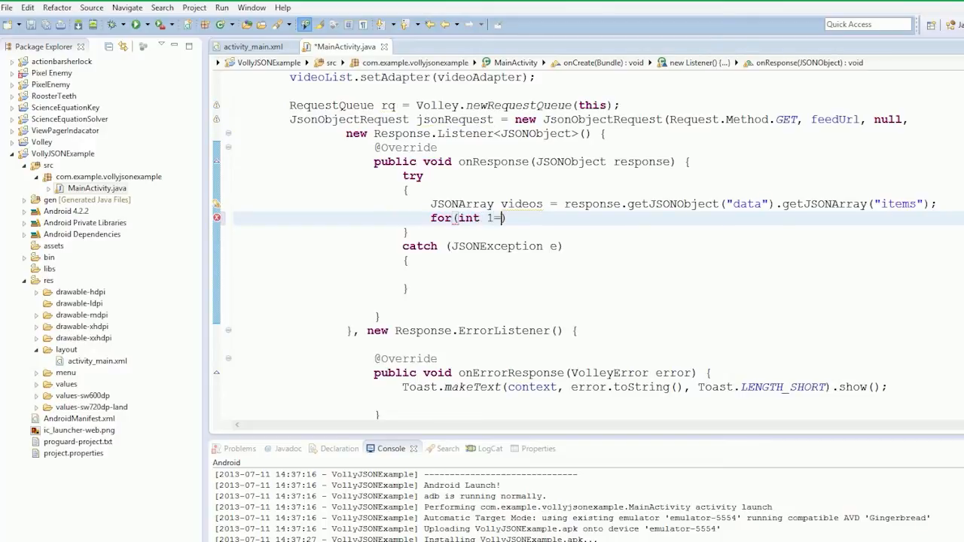
{"action": "type", "text": "0;"}
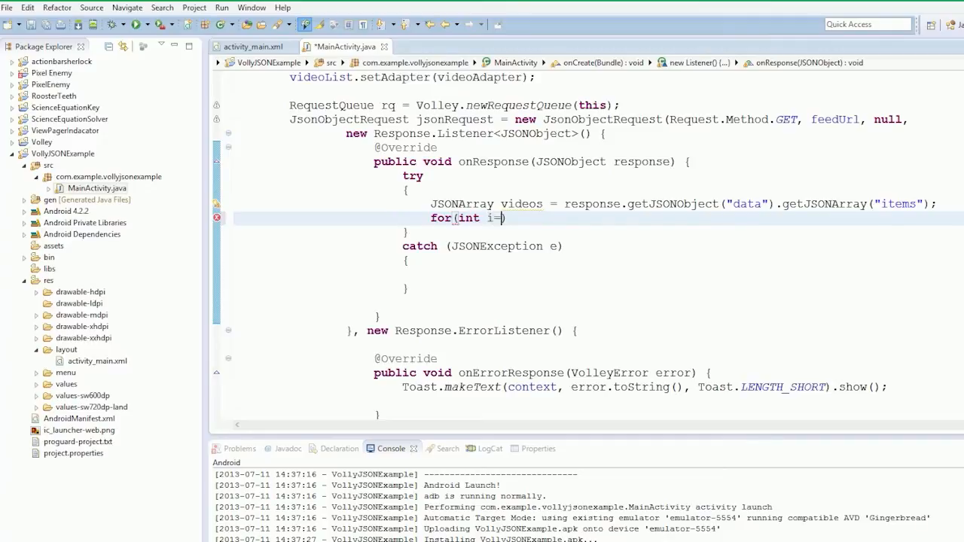
{"action": "type", "text": "0; i"}
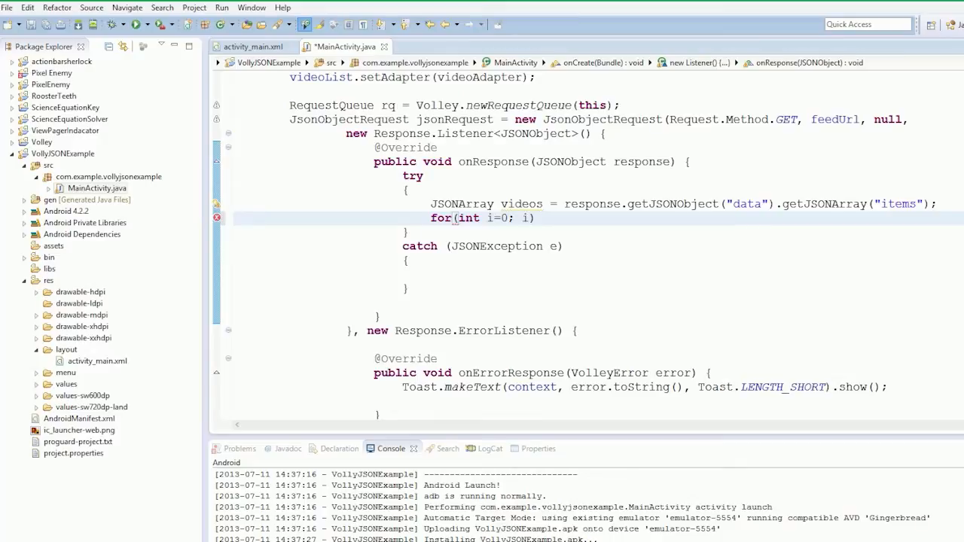
{"action": "type", "text": "<videos."}
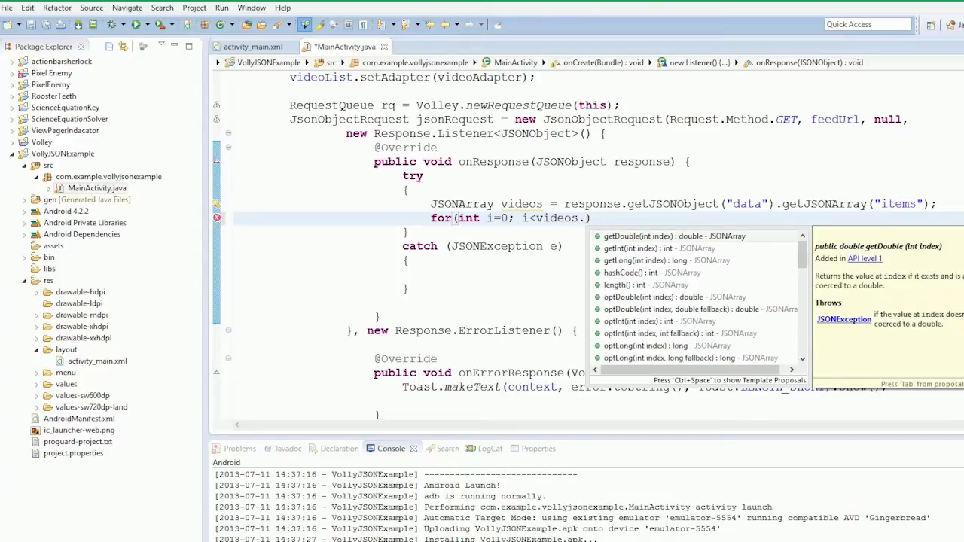
{"action": "type", "text": "length()"}
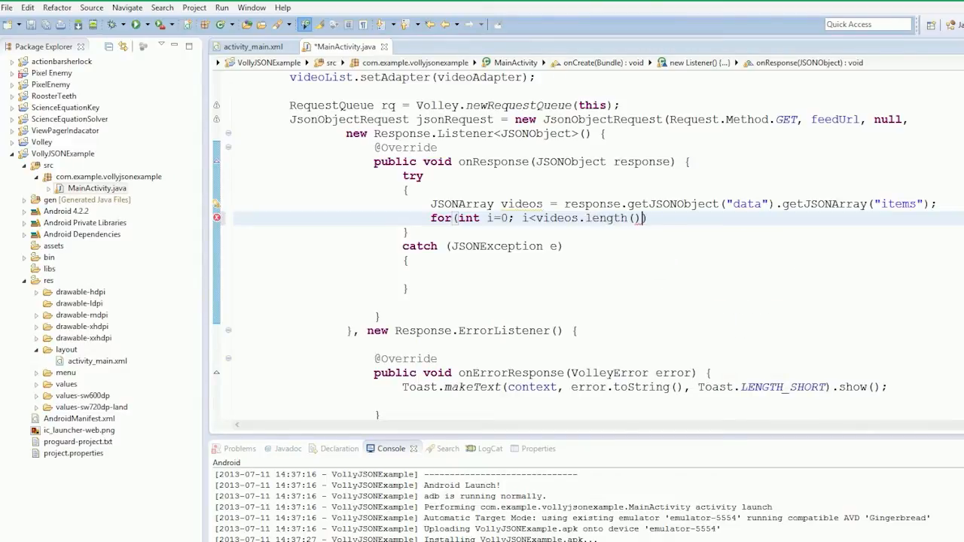
{"action": "type", "text": "; i++)"}
{"action": "type", "text": "{"}
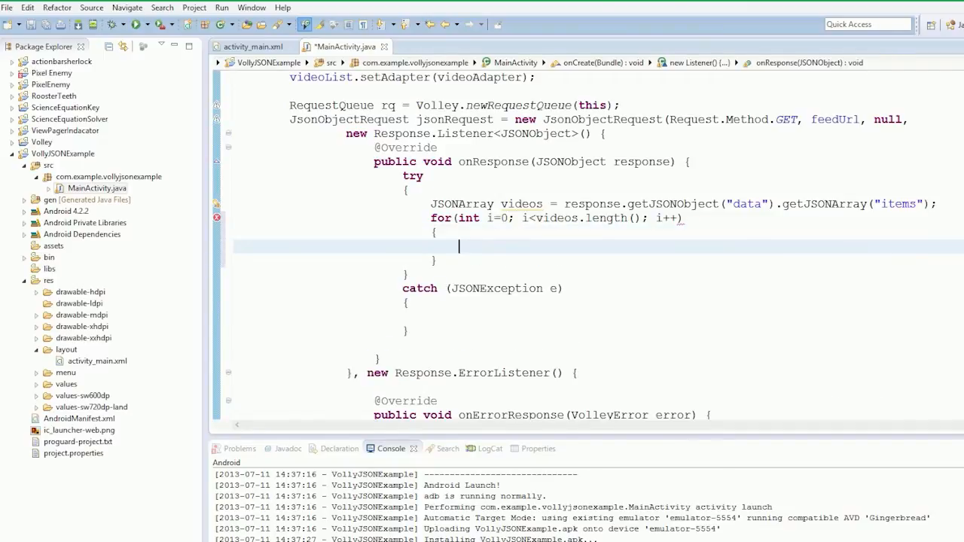
Fill the loop body with videoArray.add(videos[i].getString("title"));.
{"action": "double_click", "coordinate": [521, 203]}
{"action": "type", "text": "videoArray.add(videos."}
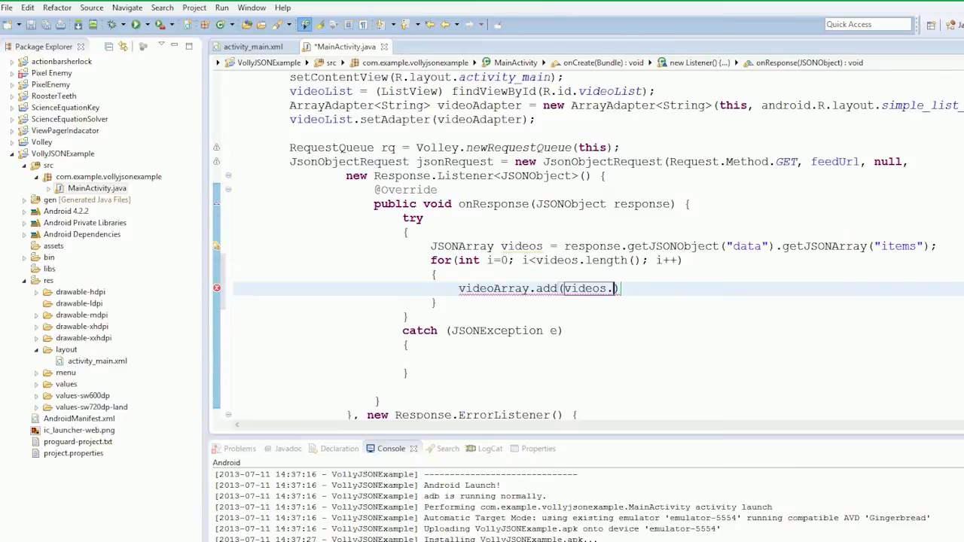
{"action": "type", "text": "[]"}
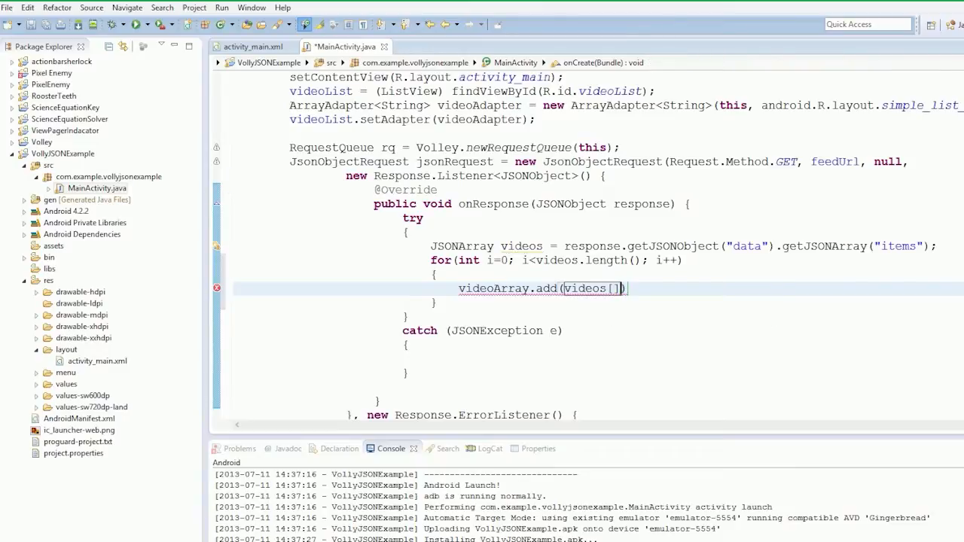
{"action": "type", "text": "i"}
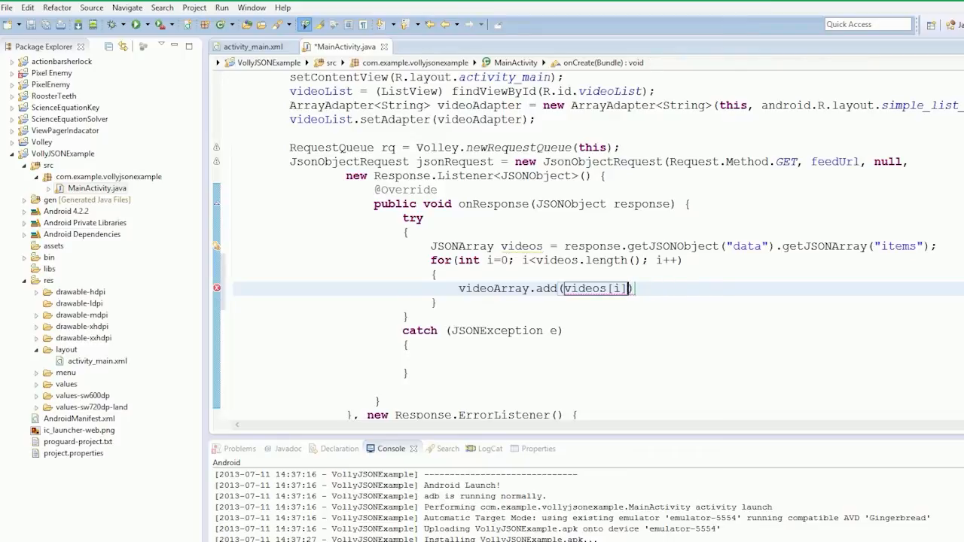
{"action": "type", "text": "."}
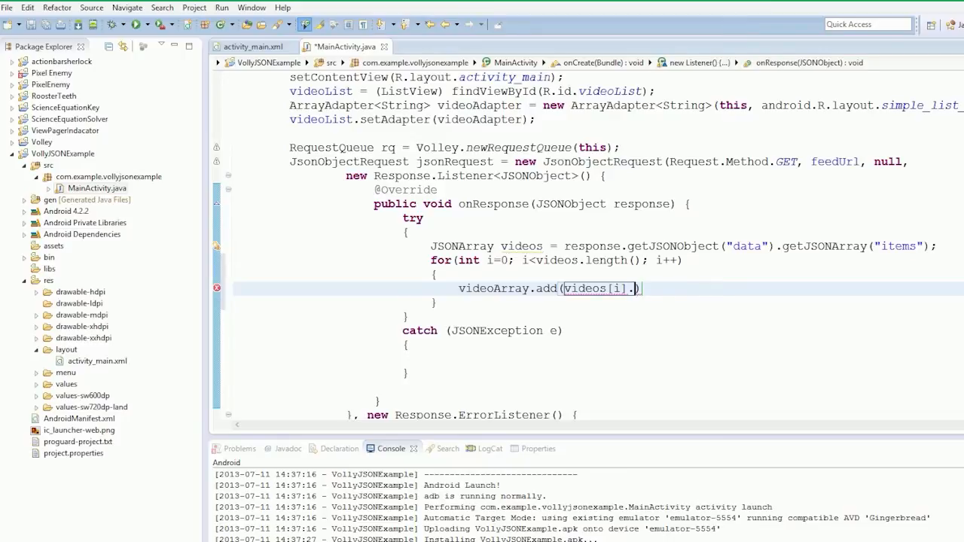
{"action": "type", "text": ".getStrb"}
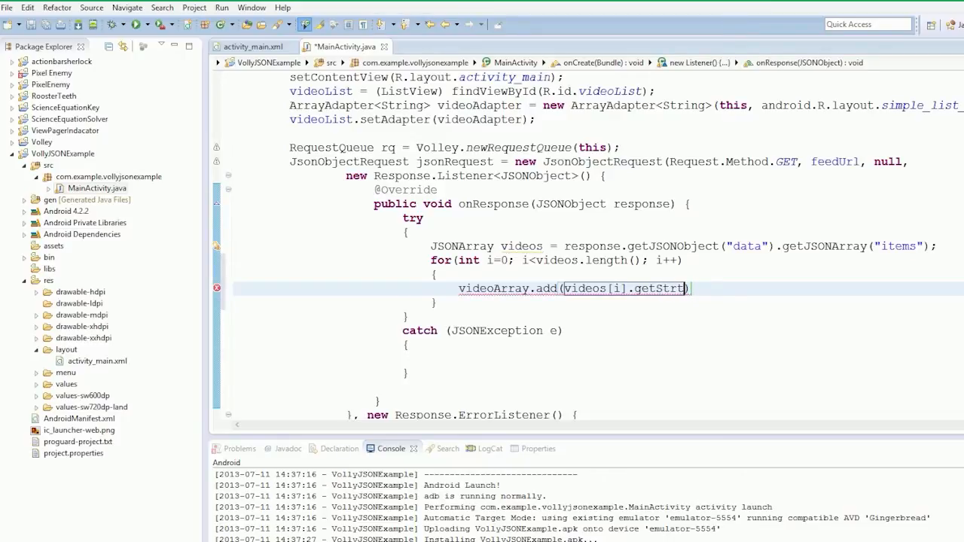
{"action": "type", "text": "ing"}
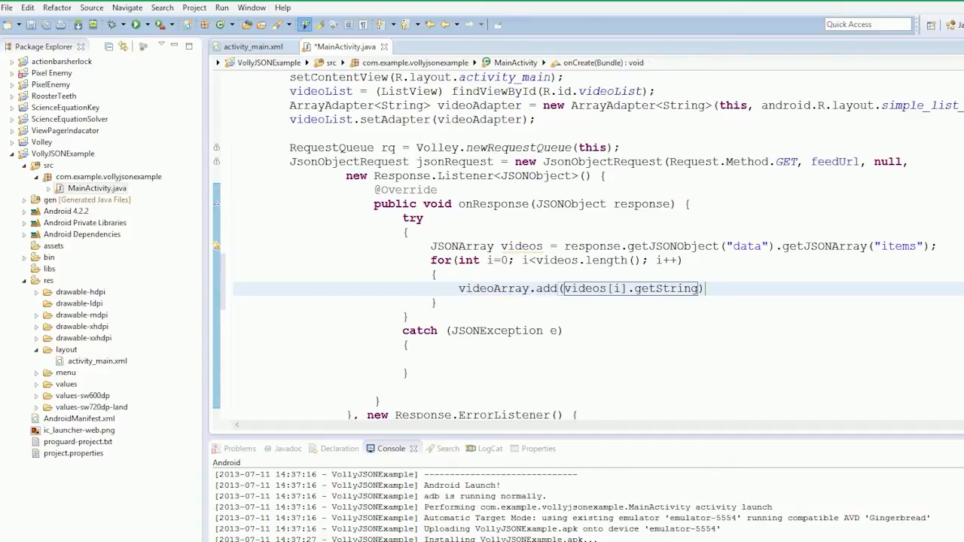
{"action": "type", "text": "()"}
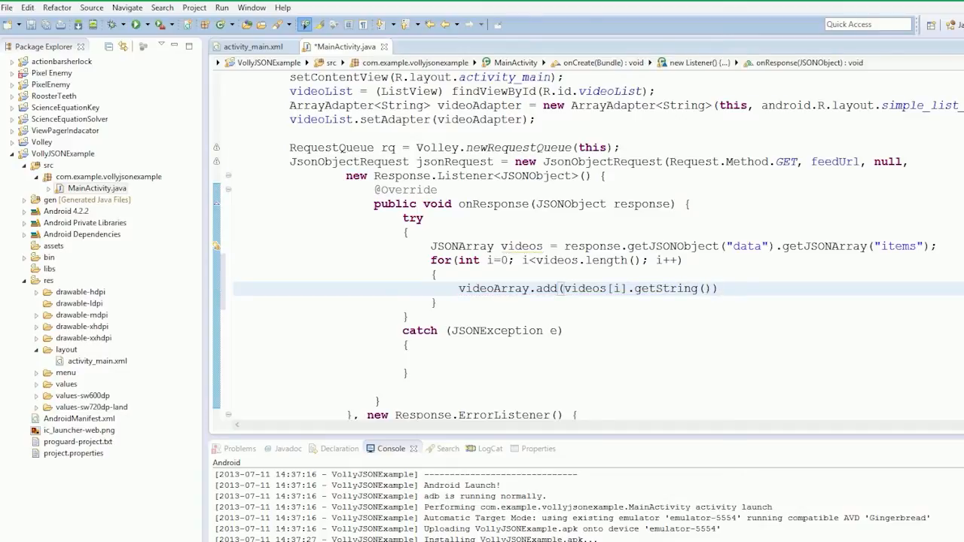
{"action": "type", "text": ";"}
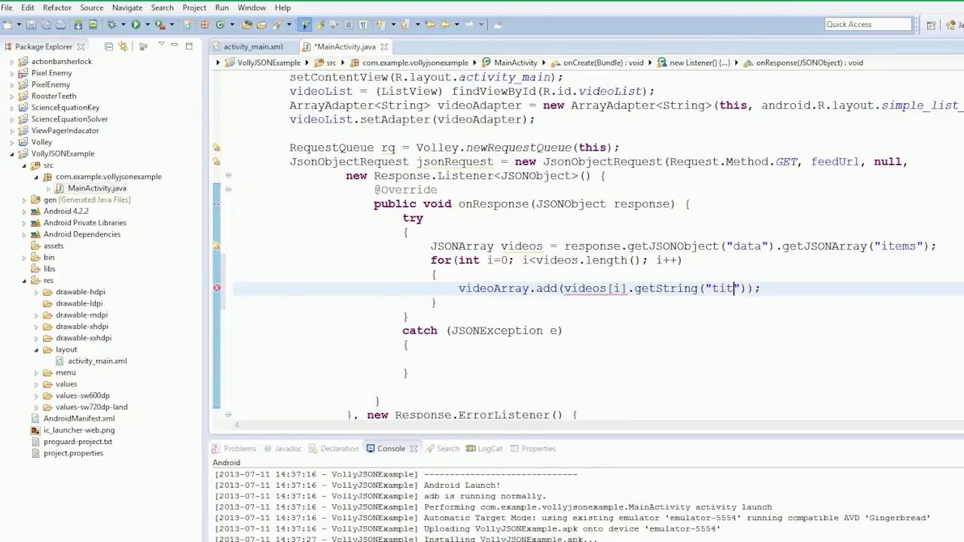
{"action": "type", "text": "le"}
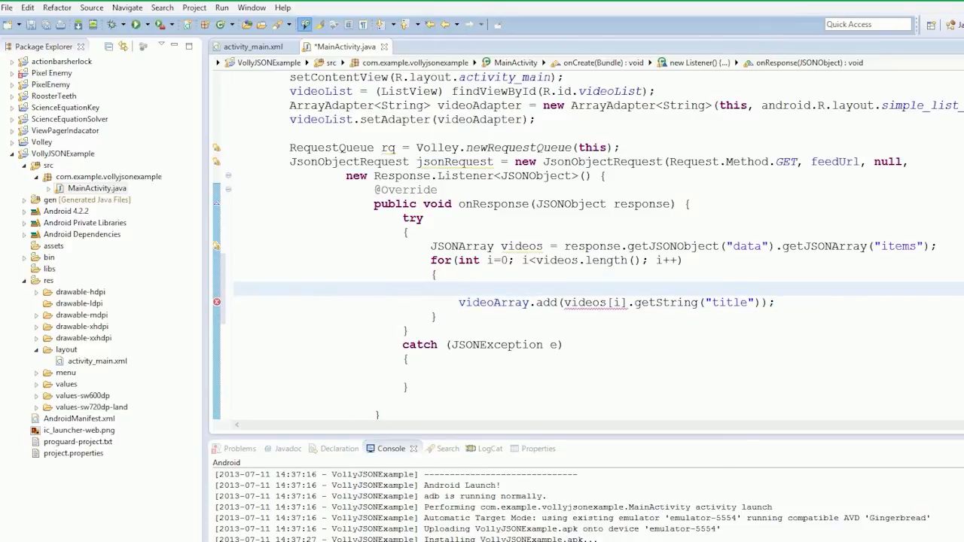
Change the add call to use videos.getJSONObject(i).getString("title"), clearing the error.
{"action": "type", "text": "Json"}
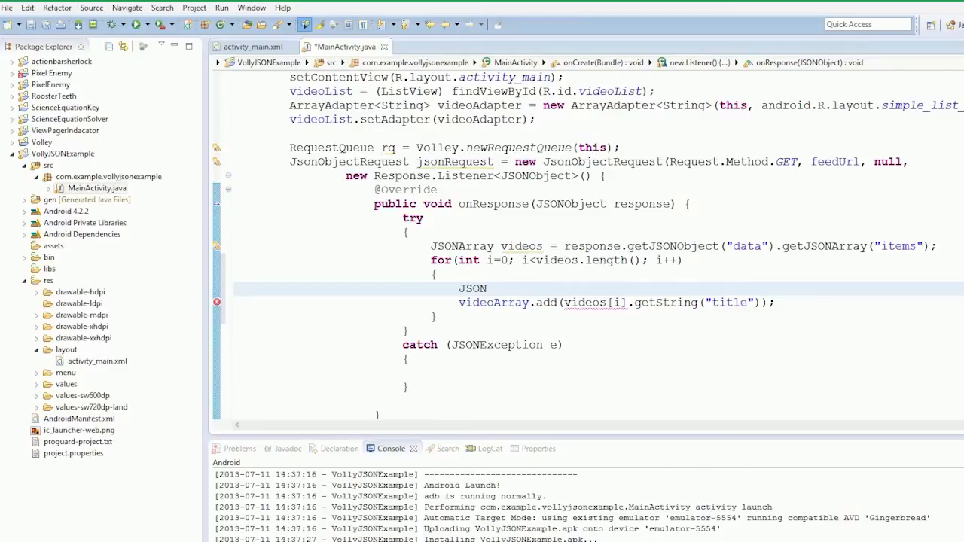
{"action": "type", "text": "Object video ="}
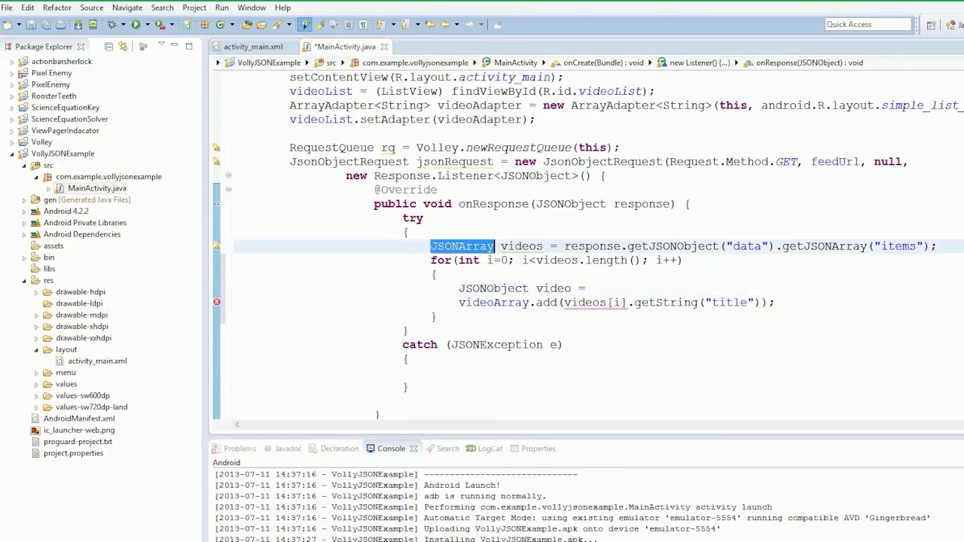
{"action": "type", "text": "JSONArray."}
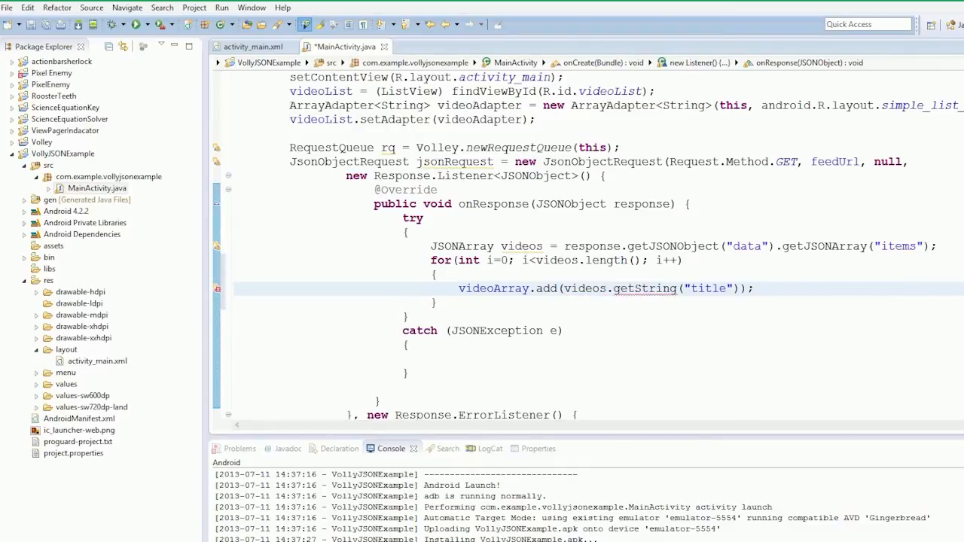
{"action": "type", "text": "get"}
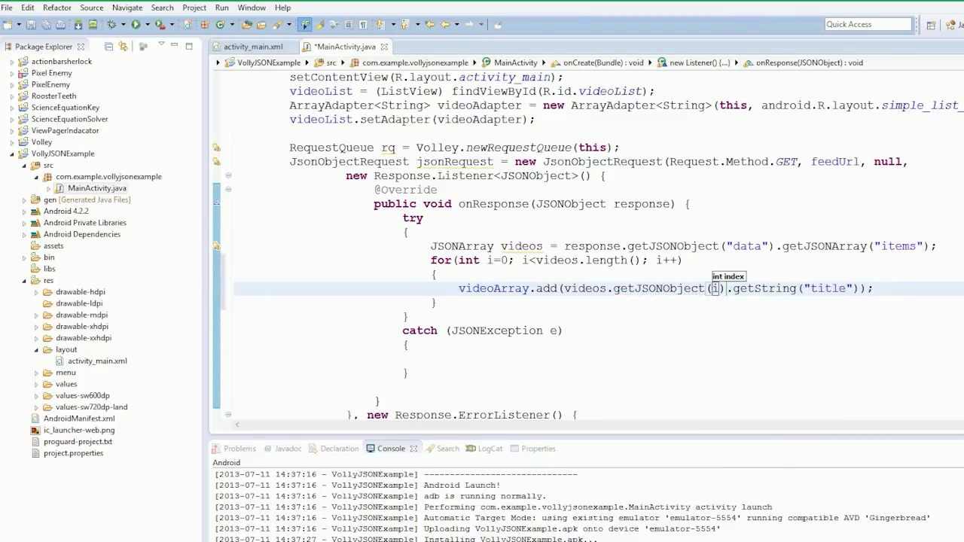
{"action": "key", "text": "ctrl+s"}
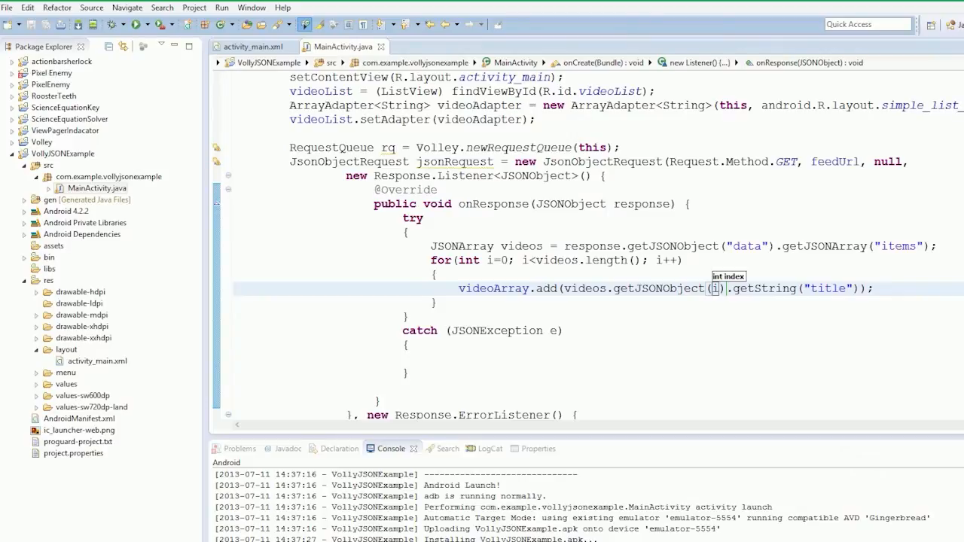
{"action": "scroll", "scroll_direction": "down", "scroll_amount": 3}
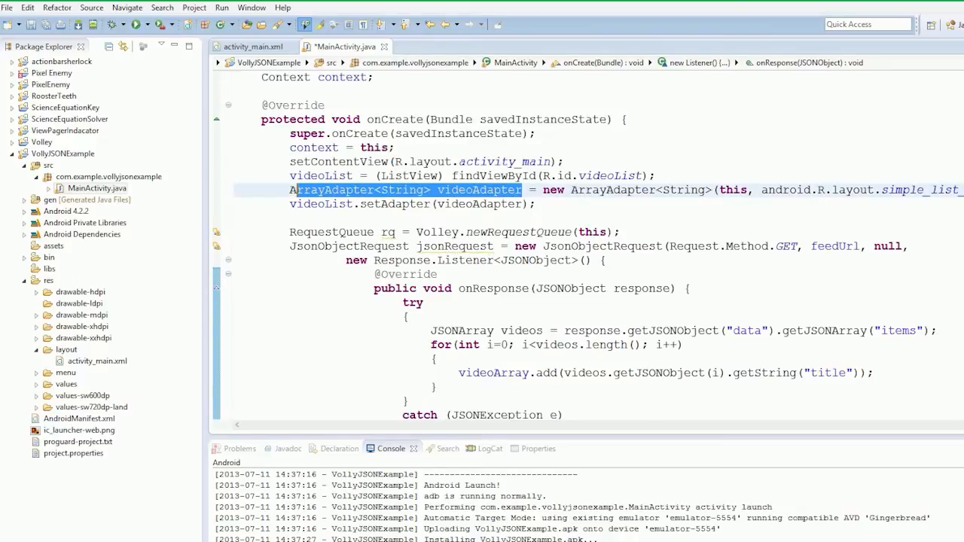
Call videoAdapter.notifyDataSetChanged() after the try/catch and declare videoAdapter final.
{"action": "double_click", "coordinate": [479, 190]}
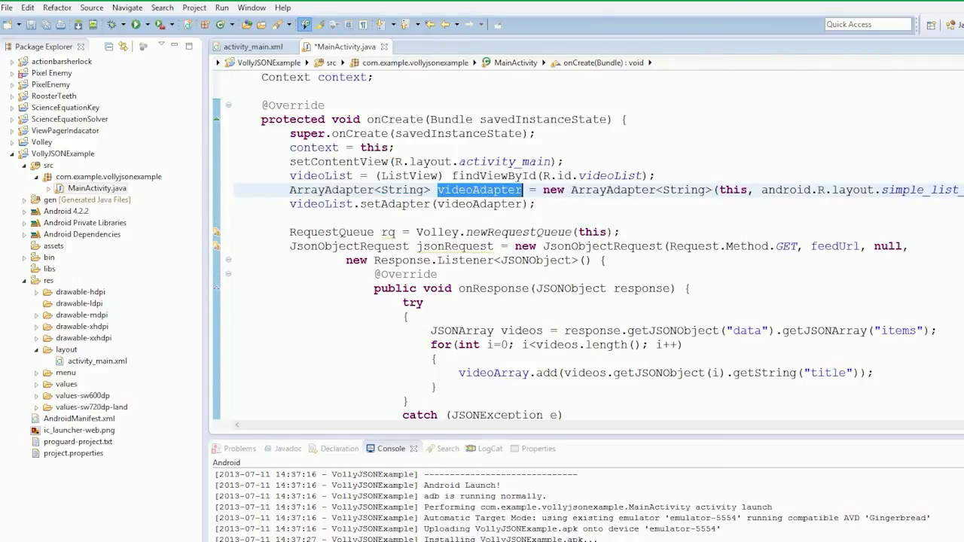
{"action": "scroll", "scroll_direction": "down", "scroll_amount": 3}
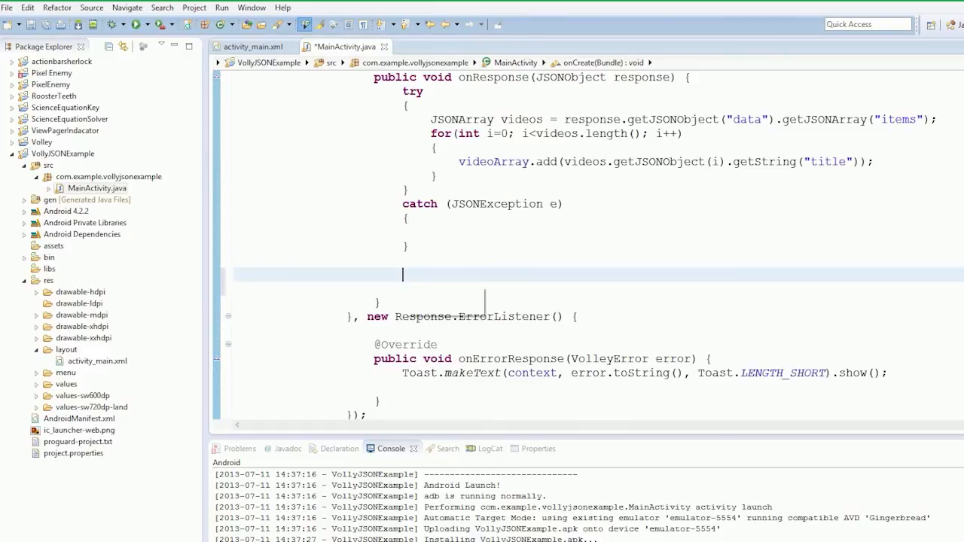
{"action": "type", "text": "videoAdapter.notifyDataSetChanged();"}
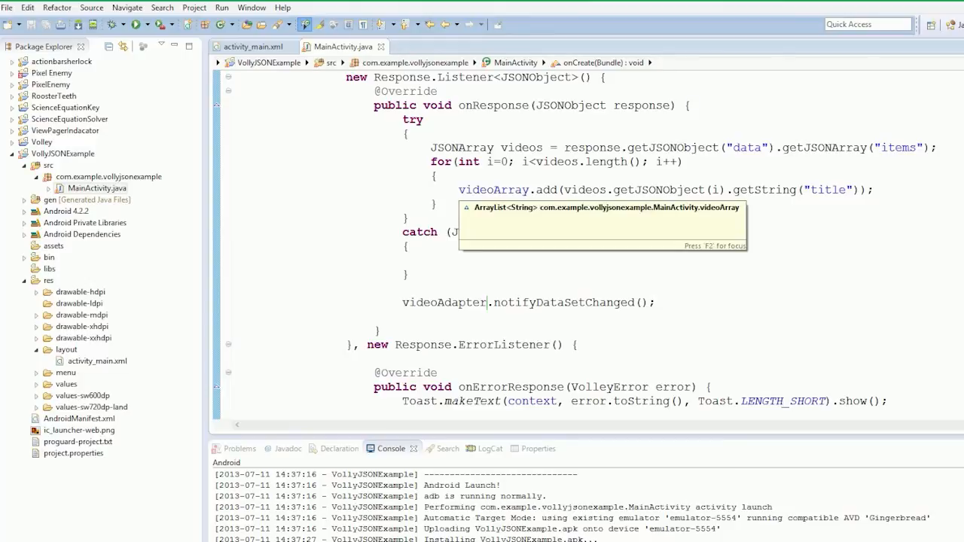
{"action": "scroll", "scroll_direction": "down", "scroll_amount": 3}
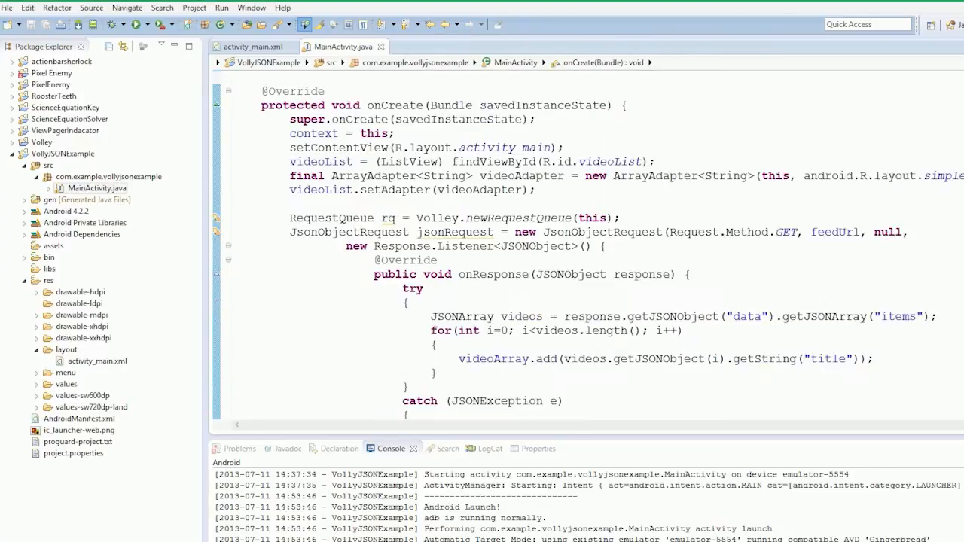
End onCreate with rq.add(jsonRequest); and save MainActivity.java.
{"action": "scroll", "scroll_direction": "down", "scroll_amount": 3}
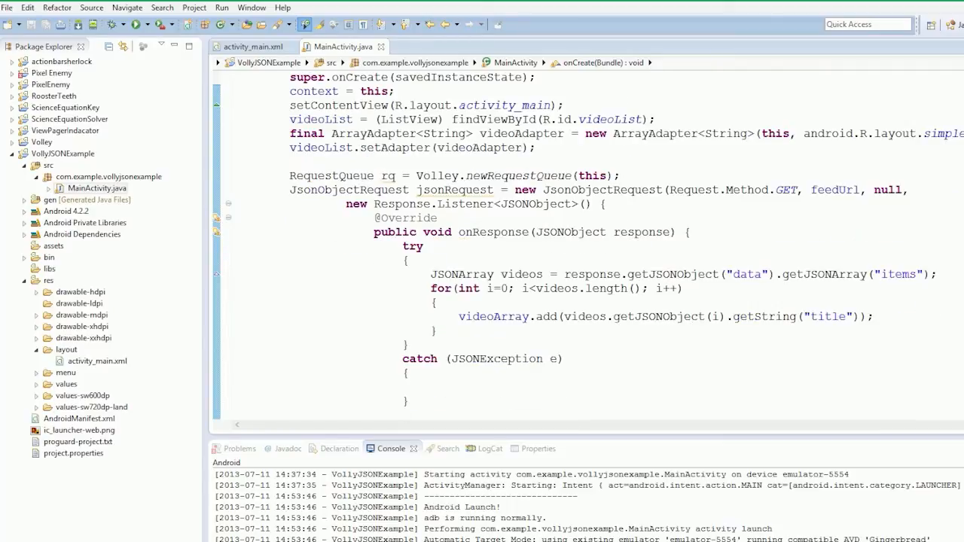
{"action": "scroll", "scroll_direction": "down", "scroll_amount": 3}
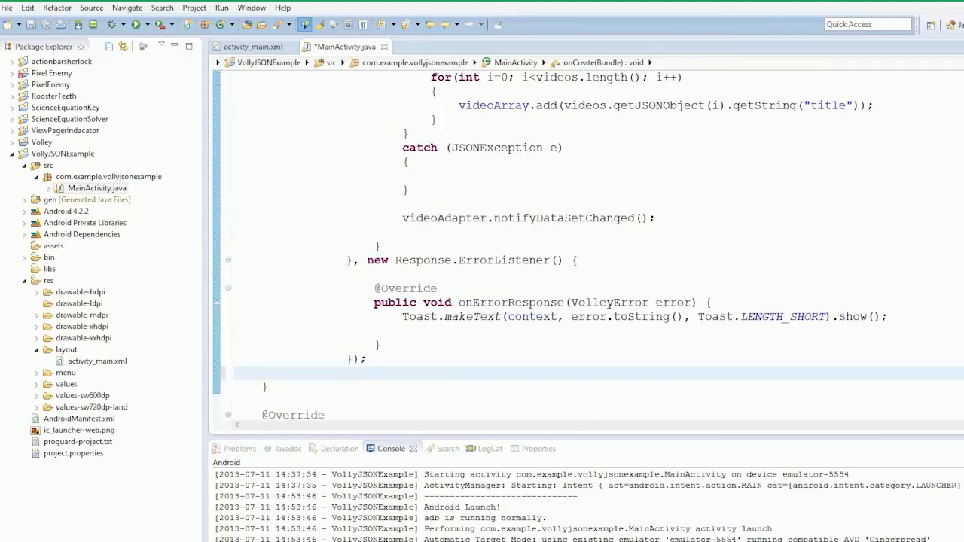
{"action": "type", "text": "re"}
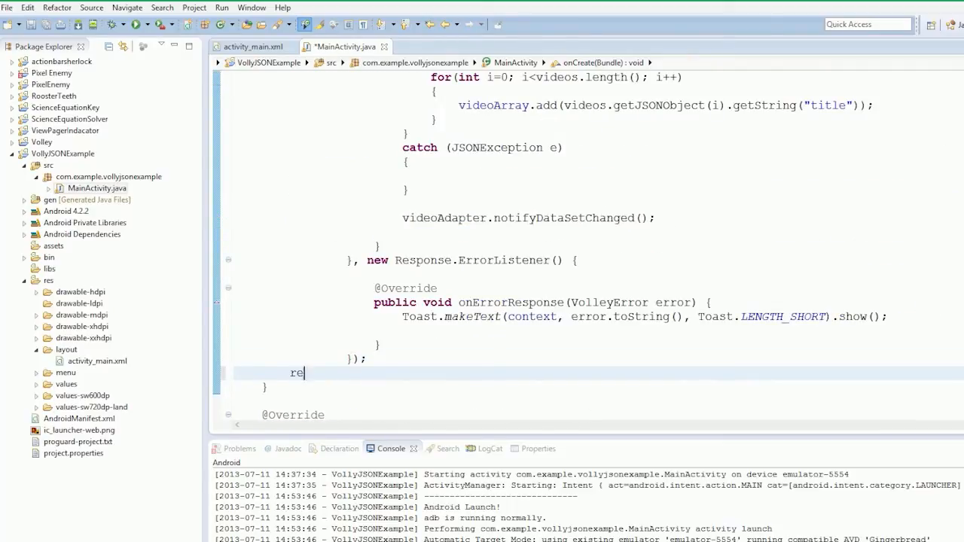
{"action": "type", "text": "q.add(jsonRequest"}
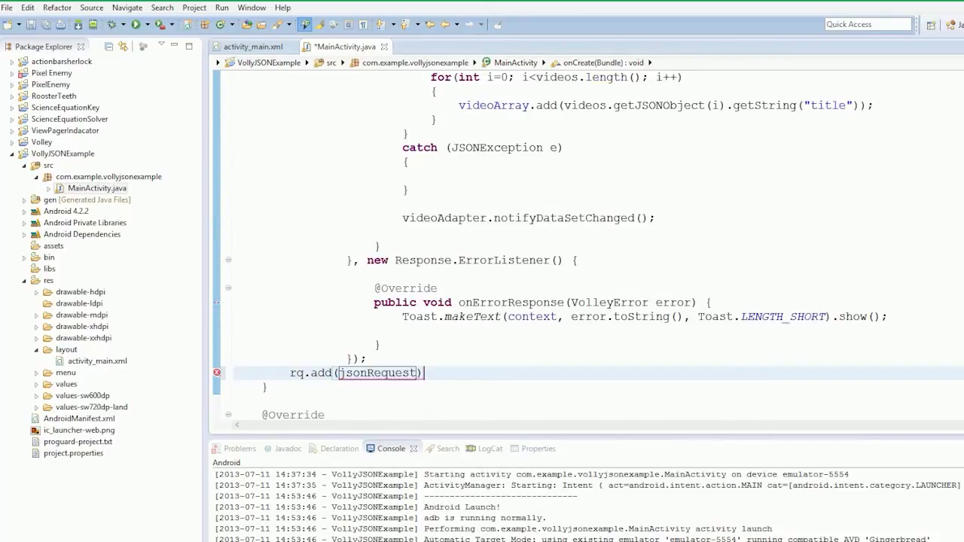
{"action": "type", "text": ";"}
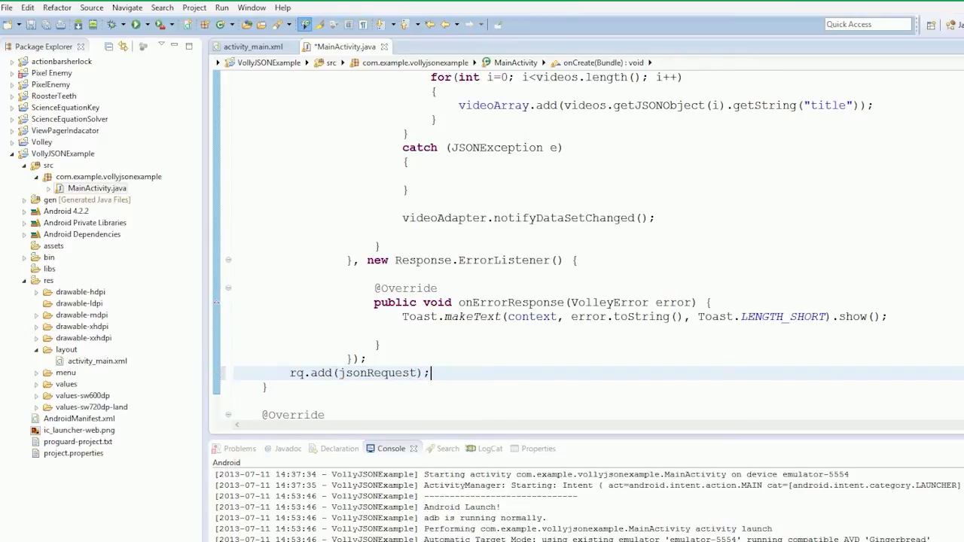
{"action": "key", "text": "ctrl+s"}
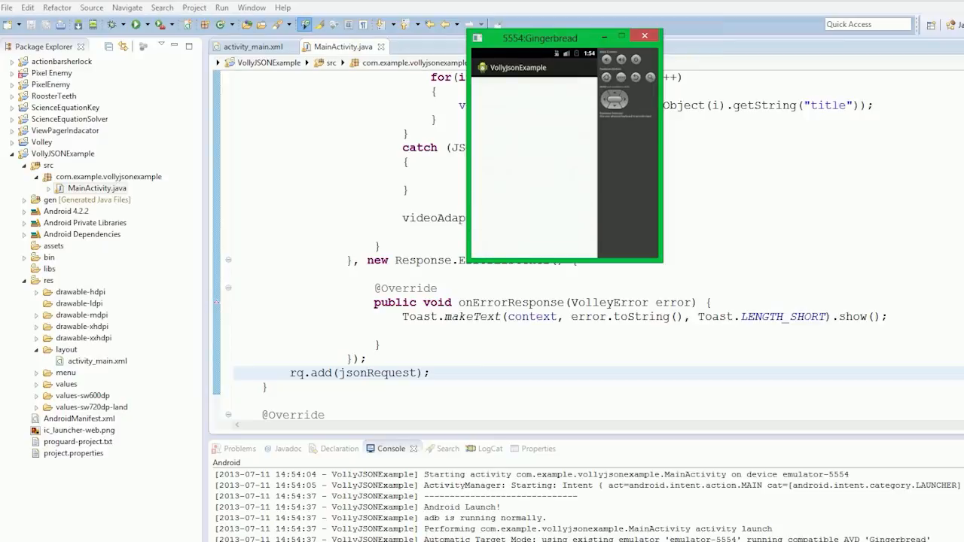
Run VolleyJSONExample as an Android application on the emulator.
{"action": "left_click", "coordinate": [645, 37]}
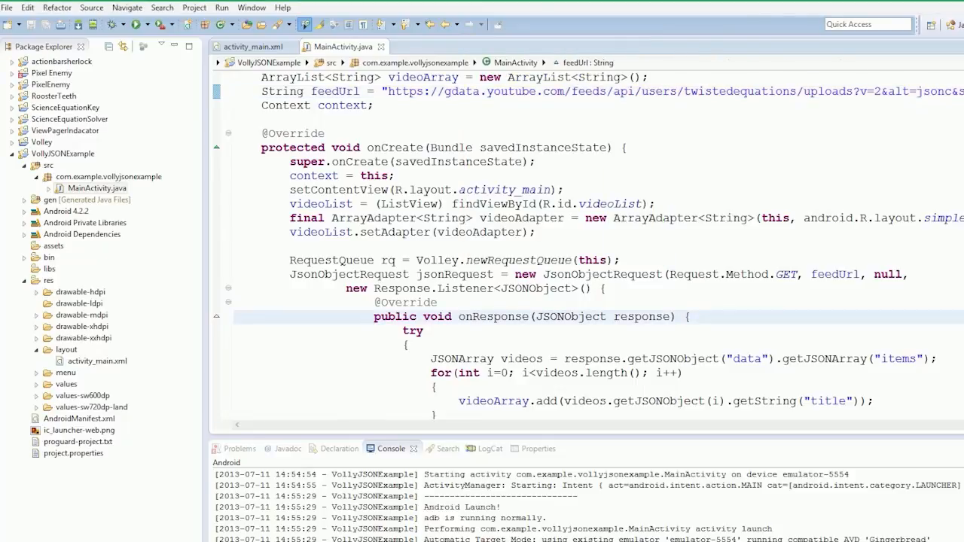
Add a uses-permission android.permission.INTERNET in AndroidManifest.xml, then return to MainActivity.java.
{"action": "left_click", "coordinate": [78, 418]}
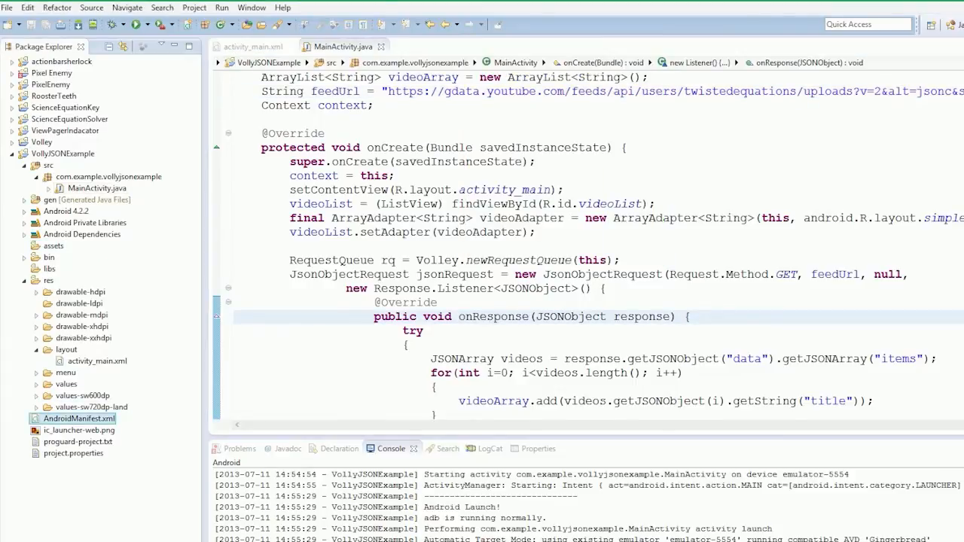
{"action": "double_click", "coordinate": [79, 419]}
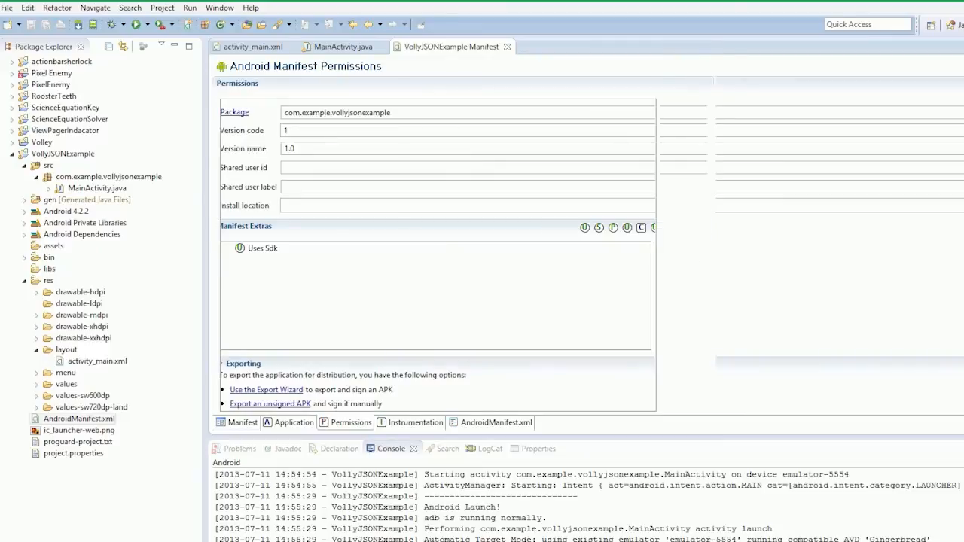
{"action": "left_click", "coordinate": [681, 109]}
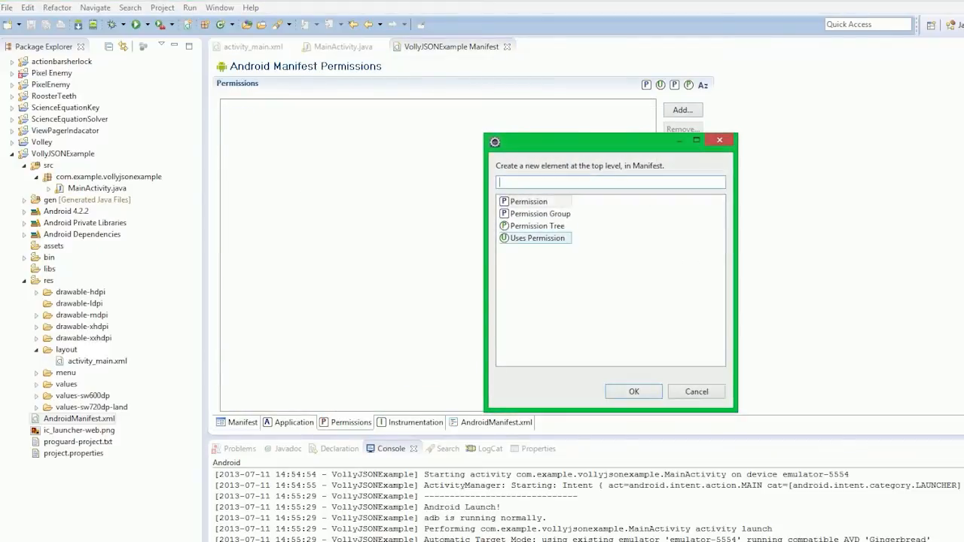
{"action": "left_click", "coordinate": [632, 391]}
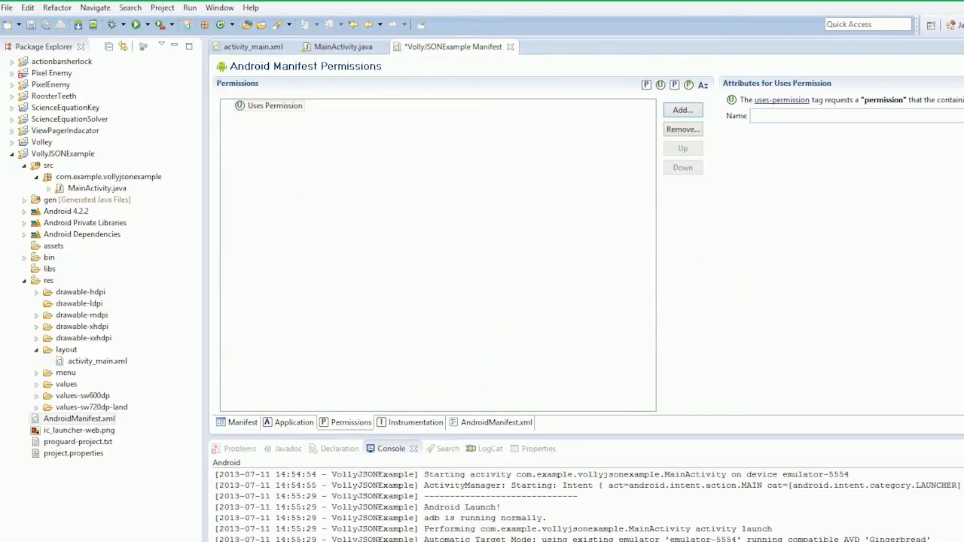
{"action": "left_click", "coordinate": [855, 115]}
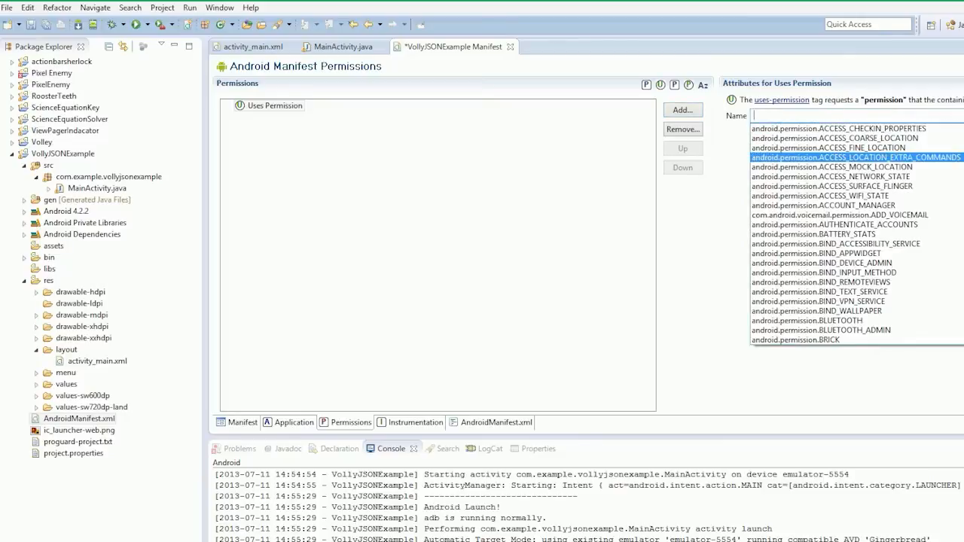
{"action": "left_click", "coordinate": [817, 254]}
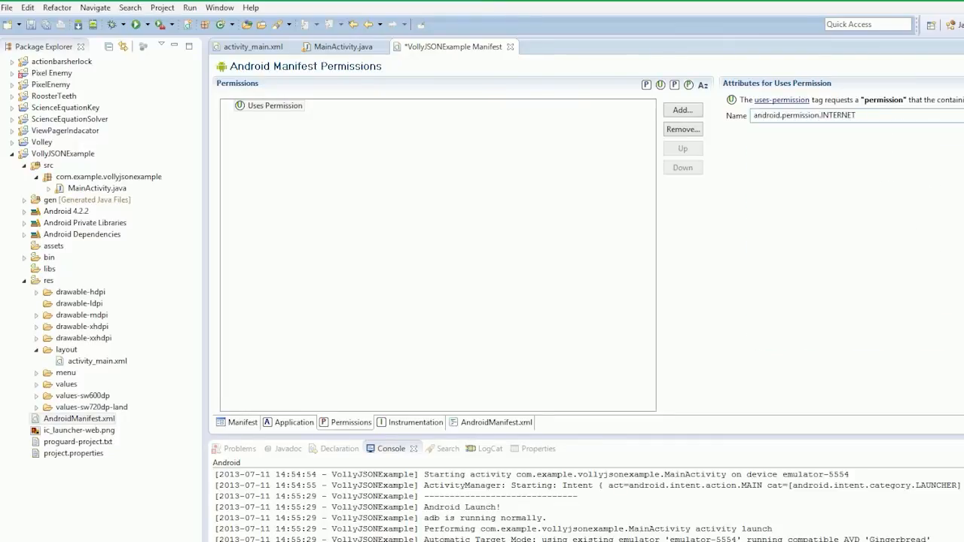
{"action": "left_click", "coordinate": [342, 47]}
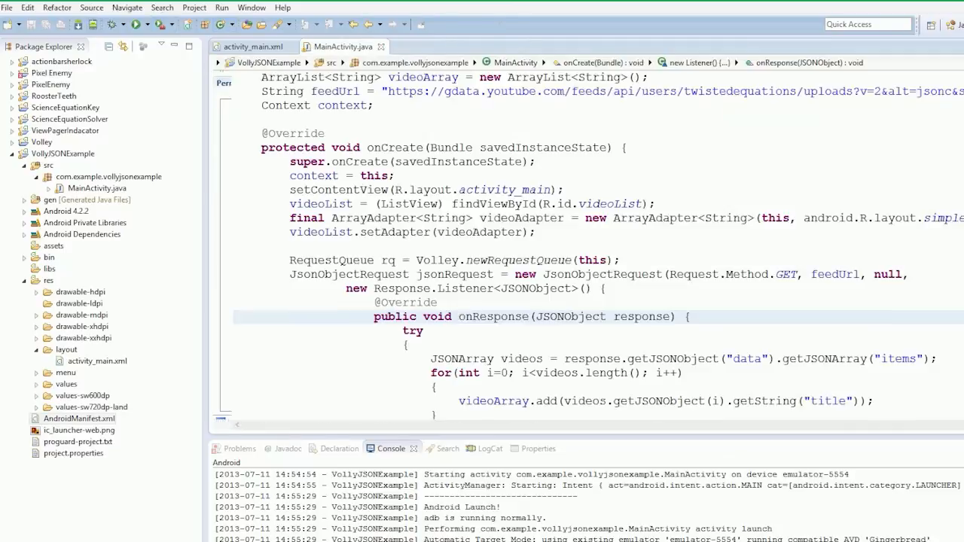
Relaunch the app and browse the emulator's ListView of fetched YouTube titles such as Android 4.0 tutorials.
{"action": "left_click", "coordinate": [124, 24]}
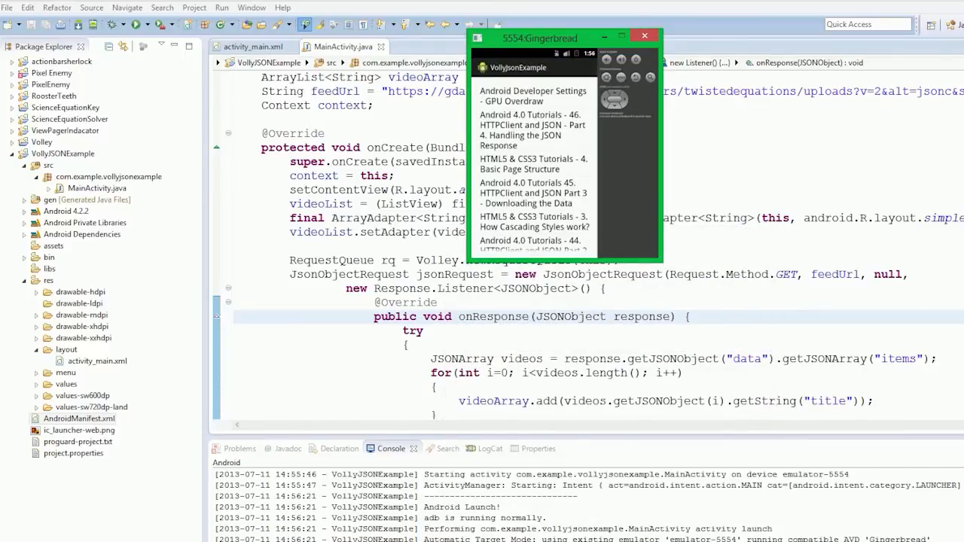
{"action": "scroll", "scroll_direction": "down", "scroll_amount": 3}
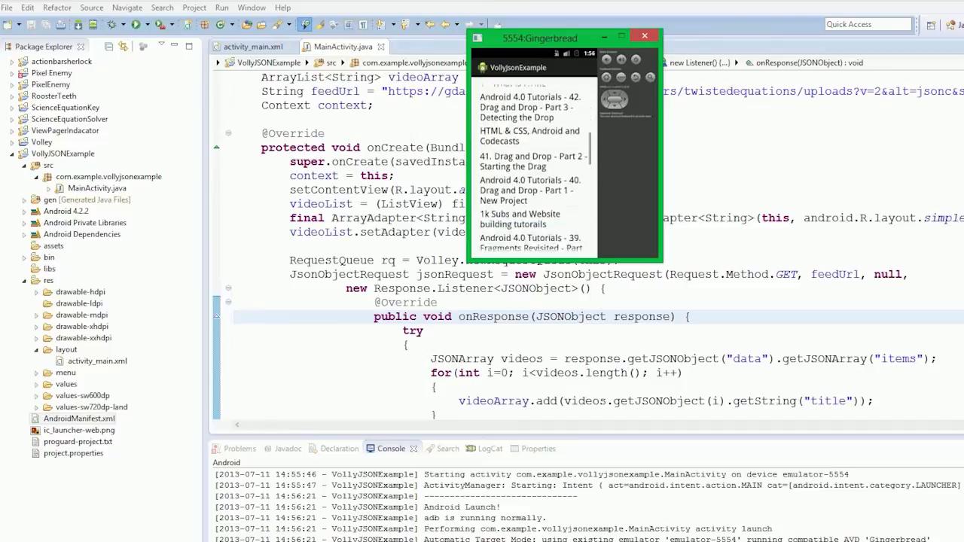
{"action": "scroll", "scroll_direction": "down", "scroll_amount": 3}
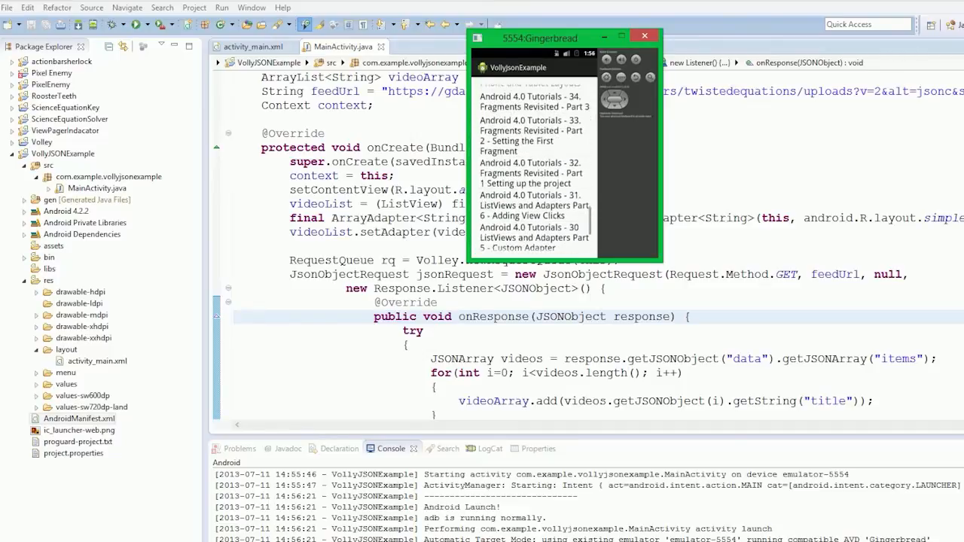